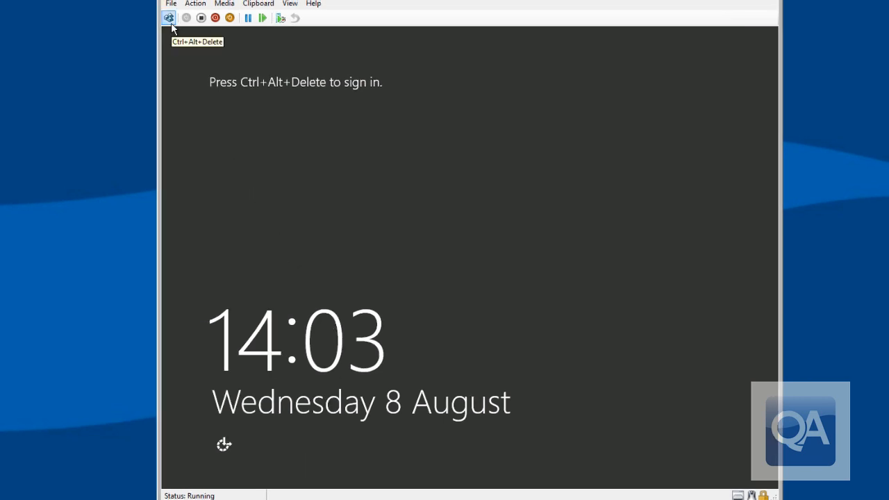
# - Sign in to the Windows Server 2012 VM as the domain Administrator
pyautogui.click(169, 17)
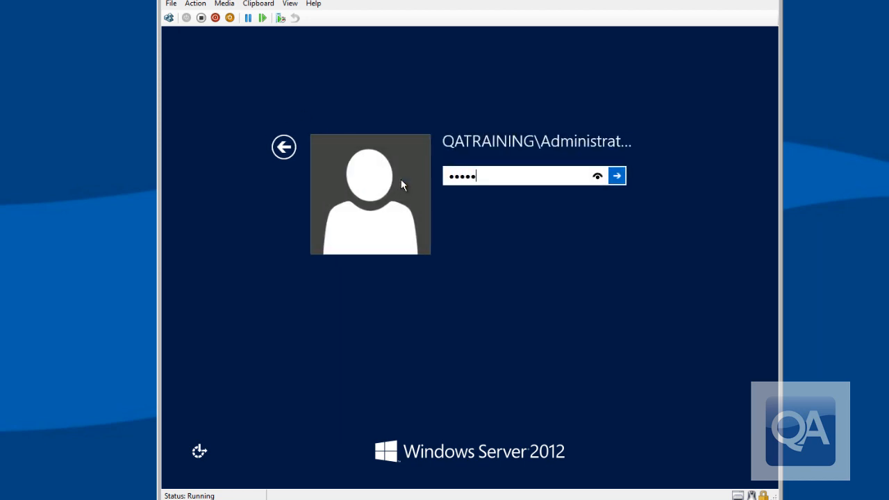
pyautogui.click(617, 175)
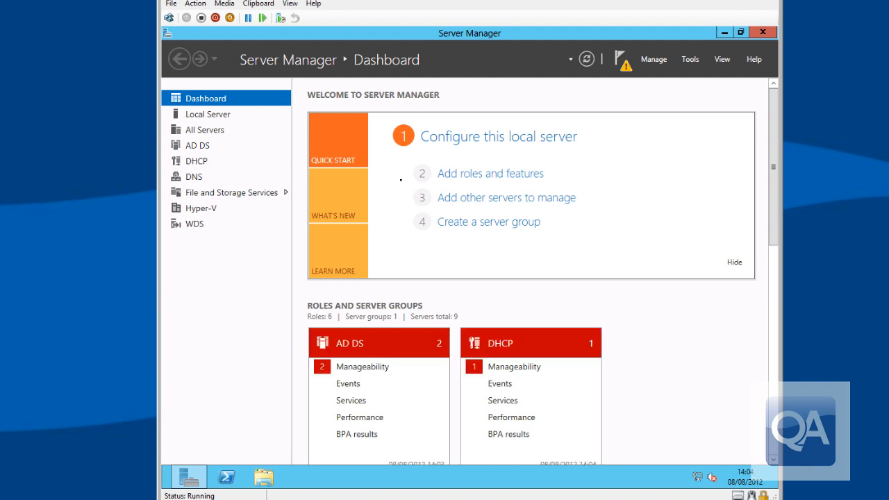
# - Review the nine managed servers on the All Servers page and reach the Manage menu
pyautogui.click(204, 131)
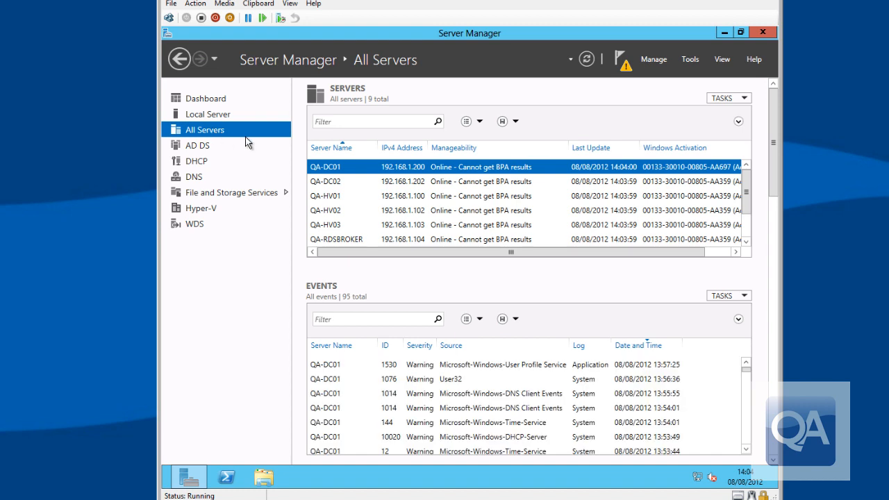
pyautogui.moveTo(350, 224)
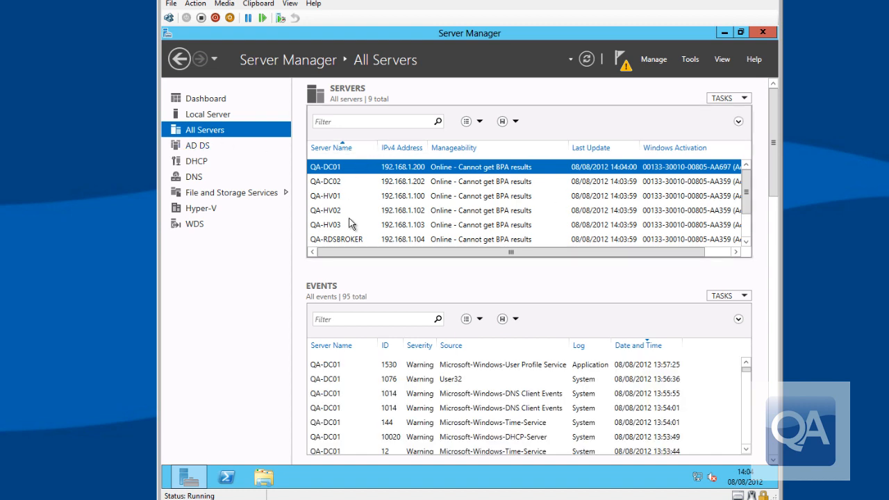
pyautogui.scroll(-3)
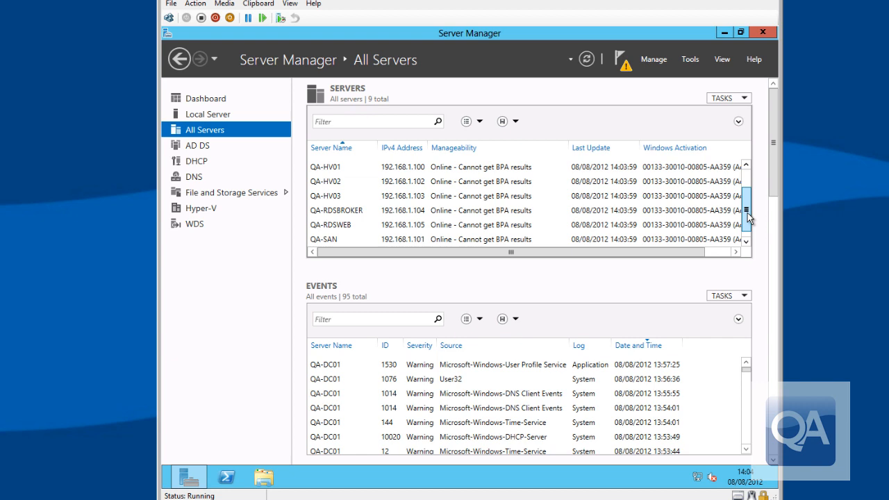
pyautogui.scroll(-3)
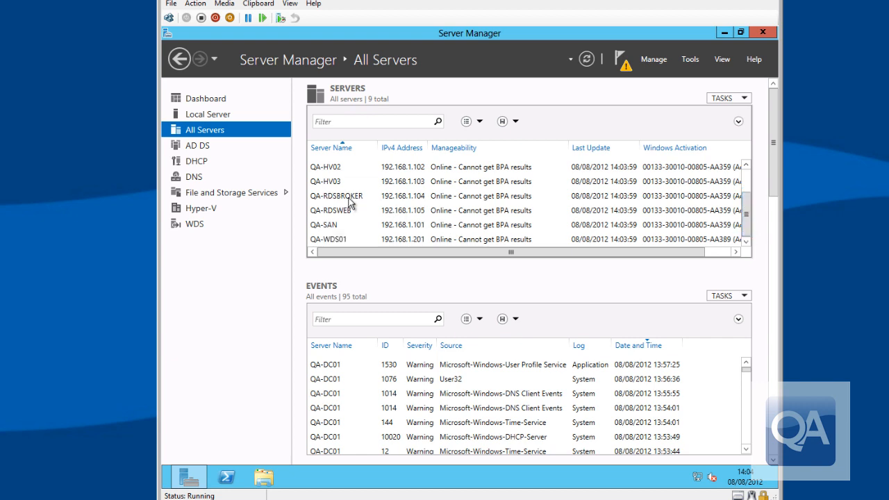
pyautogui.moveTo(336, 181)
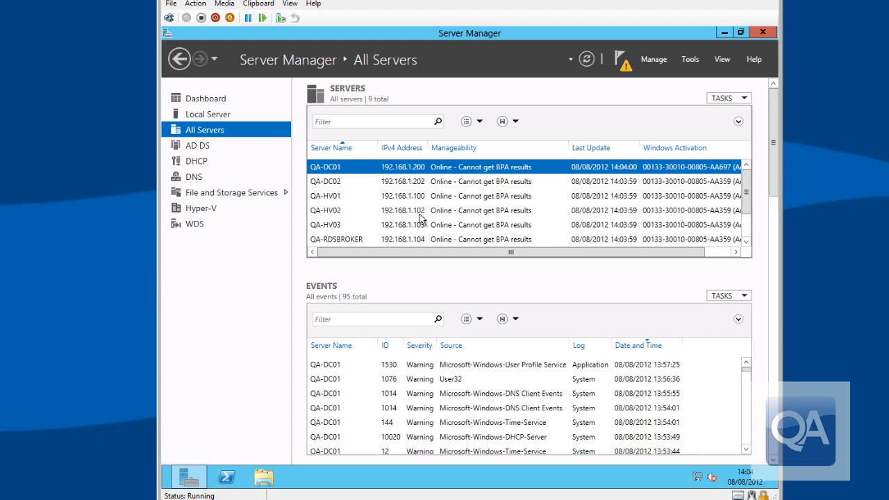
pyautogui.moveTo(683, 231)
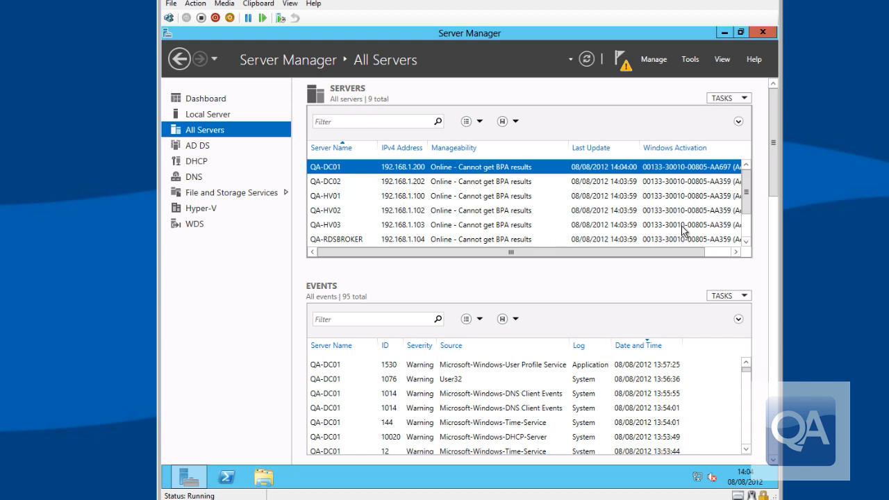
pyautogui.scroll(-3)
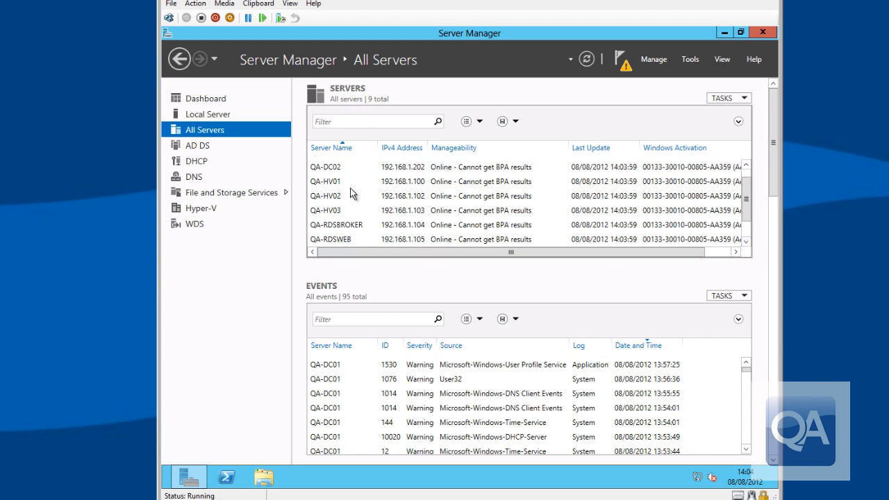
pyautogui.moveTo(368, 235)
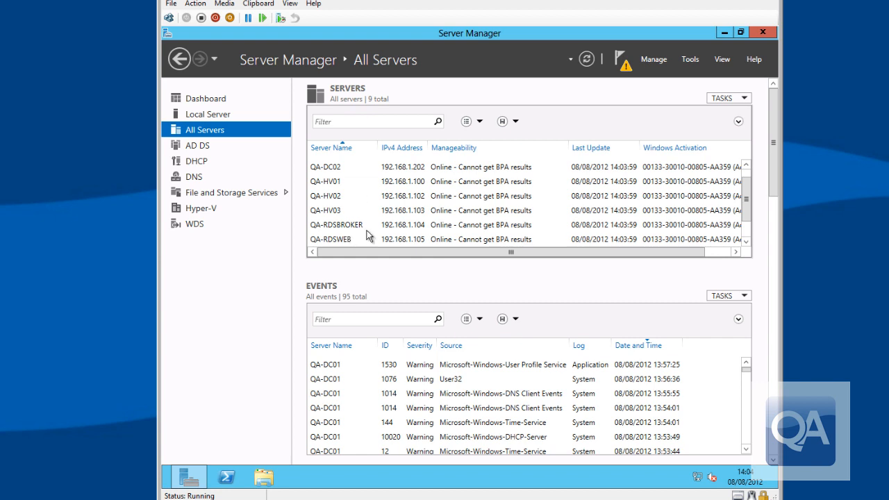
pyautogui.click(653, 58)
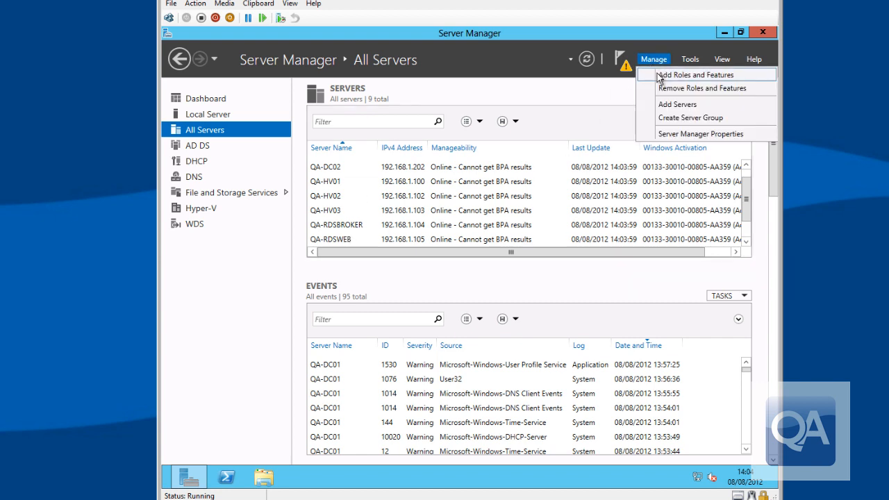
pyautogui.moveTo(702, 87)
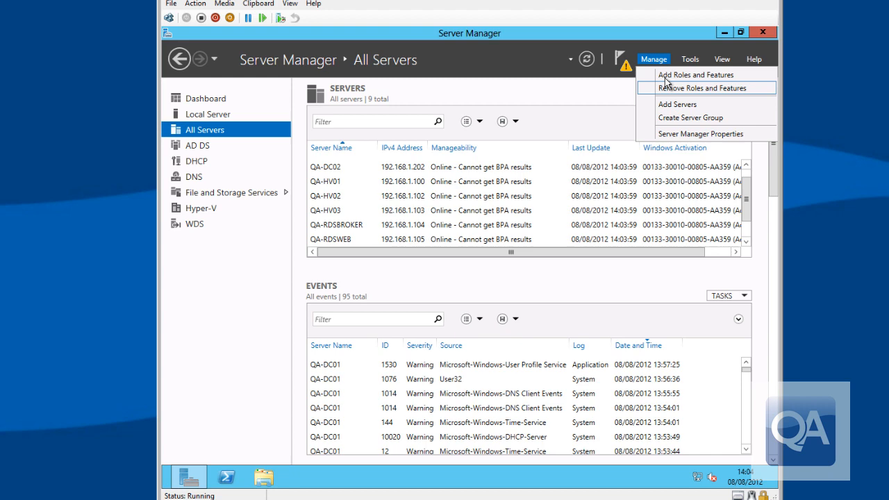
# - Start Add Roles and Features as a Remote Desktop Services installation with Standard deployment
pyautogui.click(695, 75)
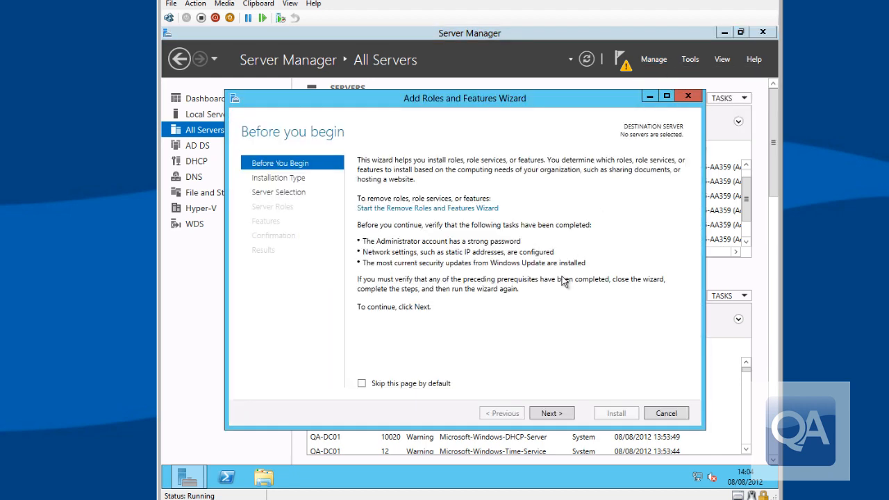
pyautogui.click(552, 412)
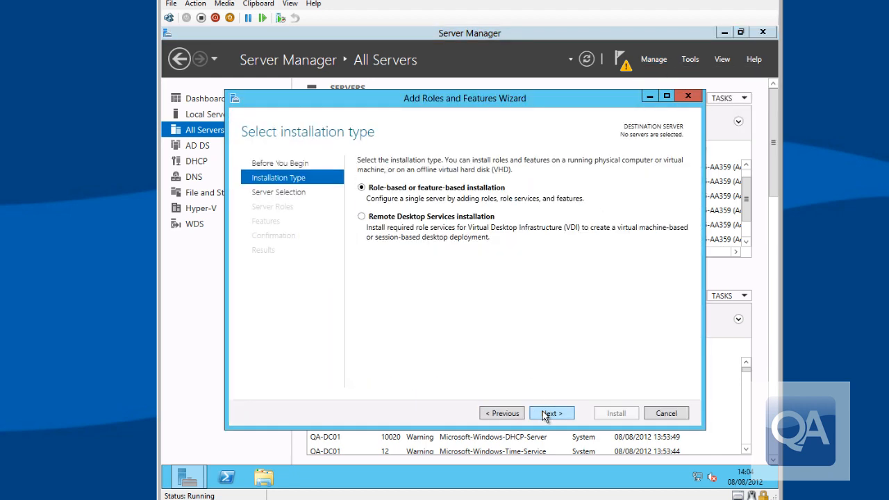
pyautogui.moveTo(508, 225)
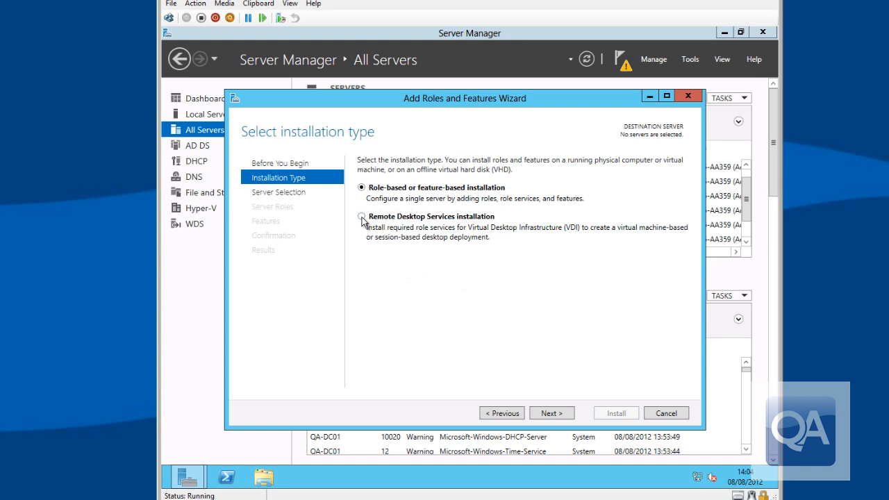
pyautogui.click(362, 217)
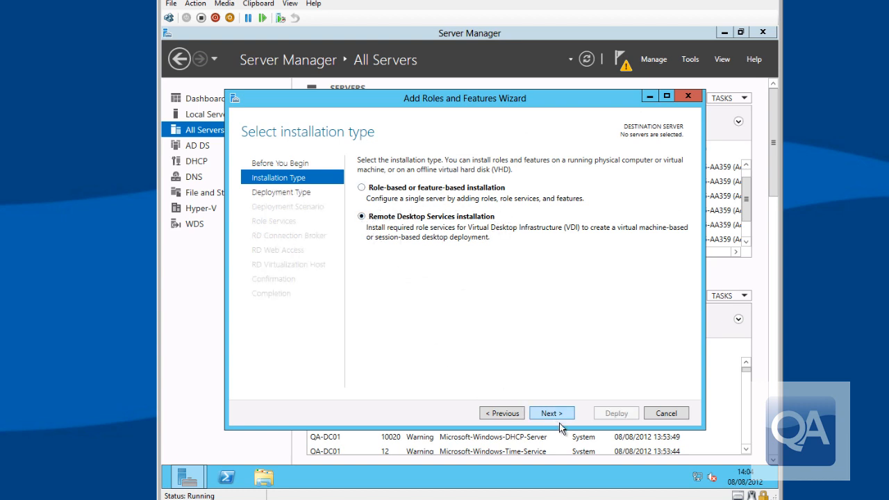
pyautogui.click(552, 412)
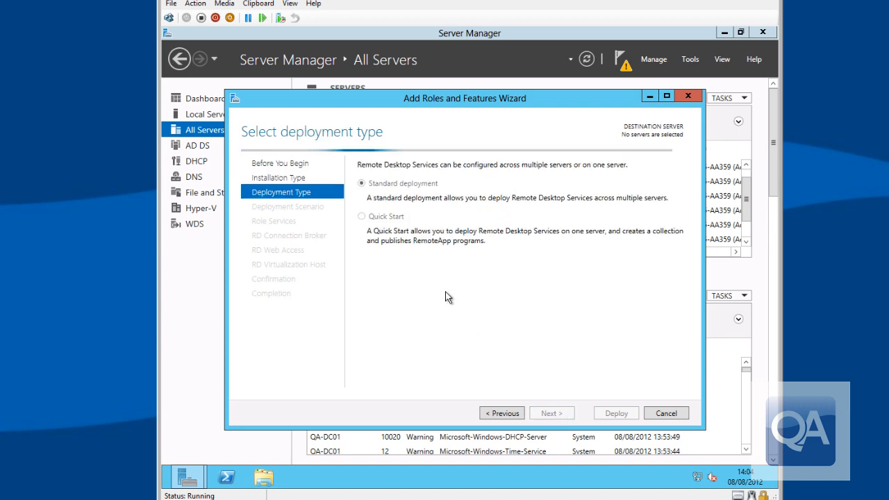
pyautogui.moveTo(406, 202)
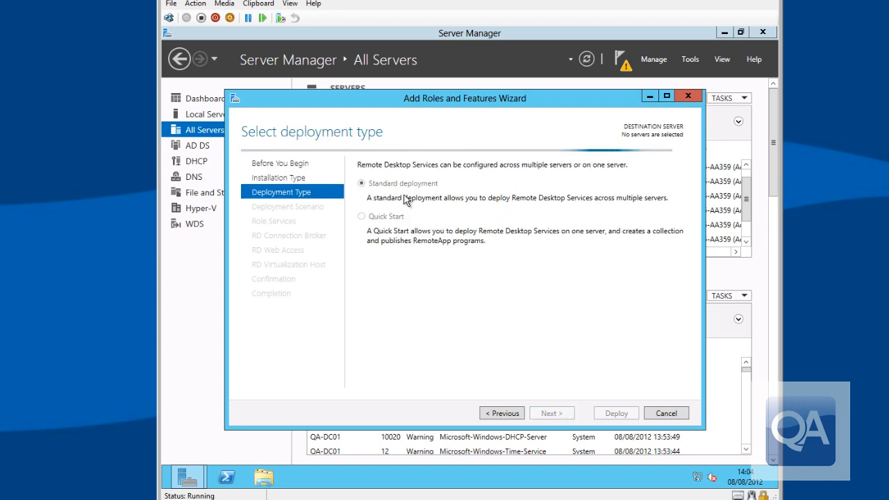
pyautogui.moveTo(545, 211)
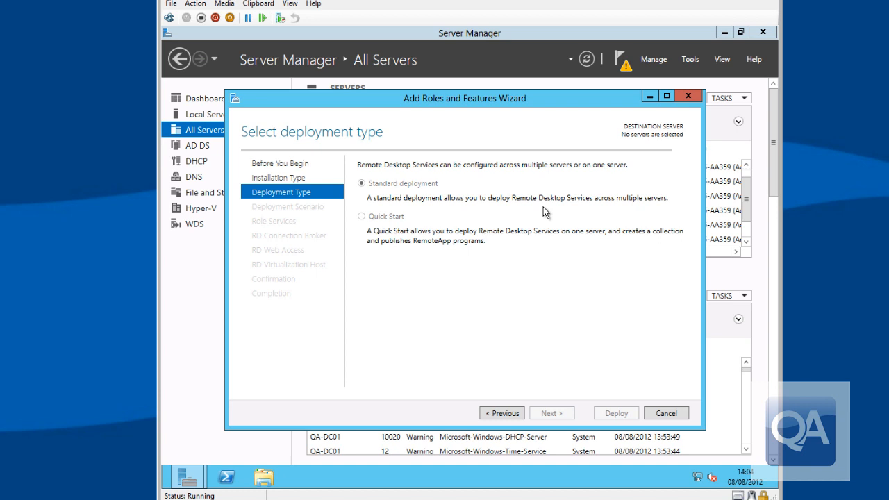
pyautogui.click(362, 183)
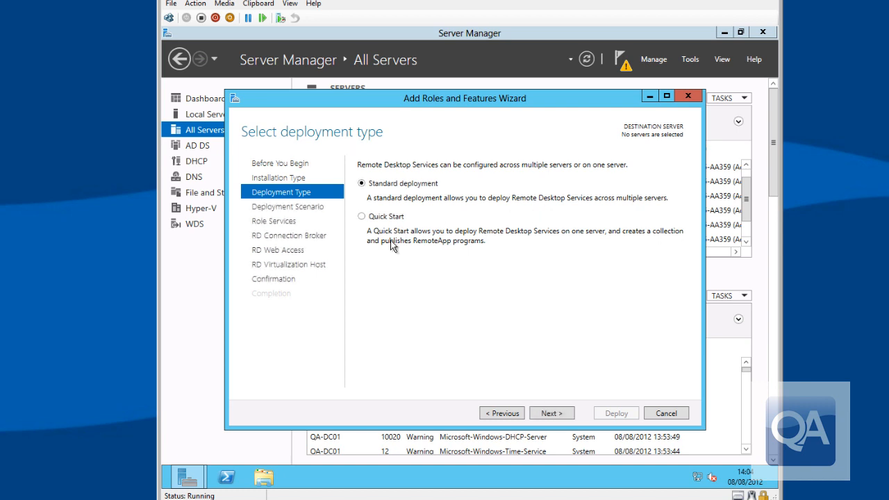
pyautogui.moveTo(489, 250)
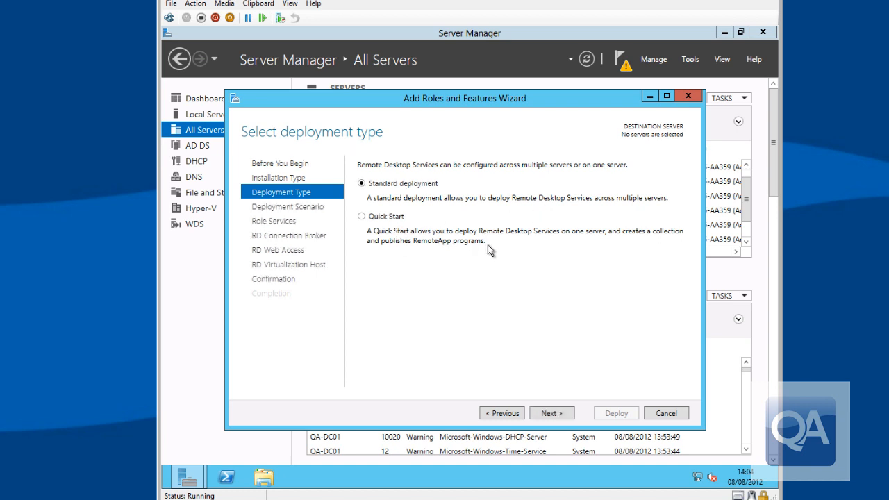
pyautogui.moveTo(595, 242)
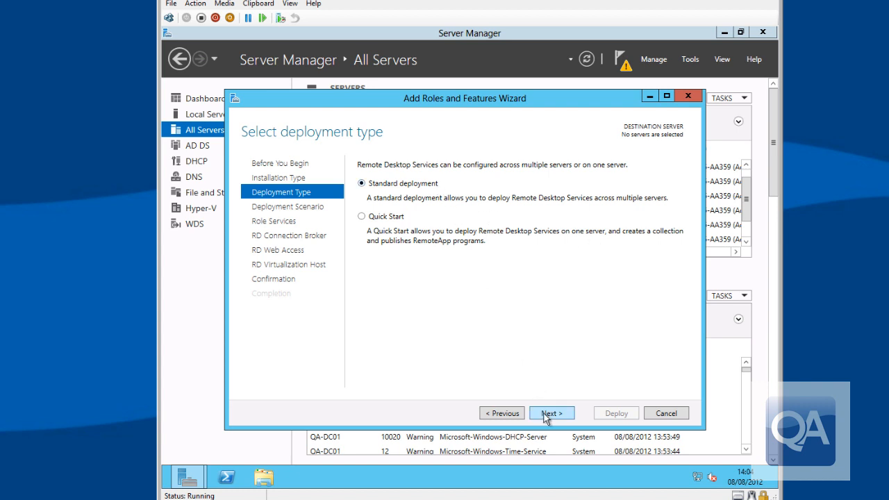
# - Choose virtual machine-based desktop deployment and accept its three role services
pyautogui.click(552, 412)
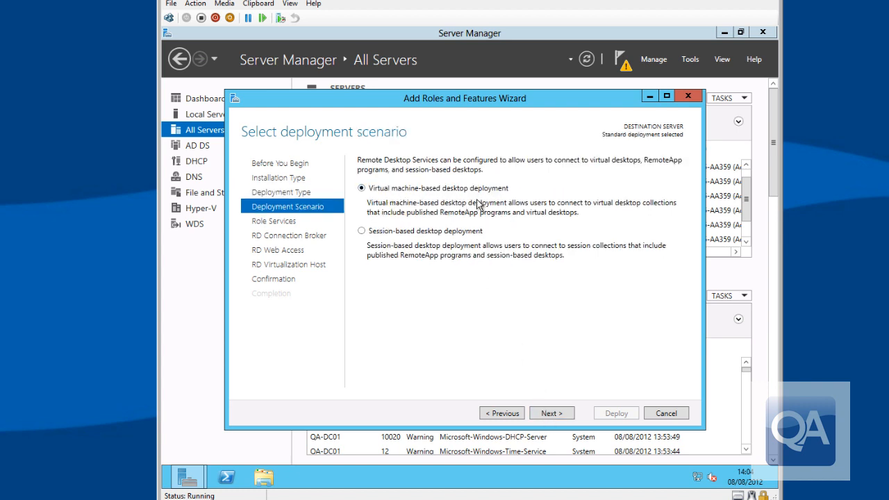
pyautogui.moveTo(438, 242)
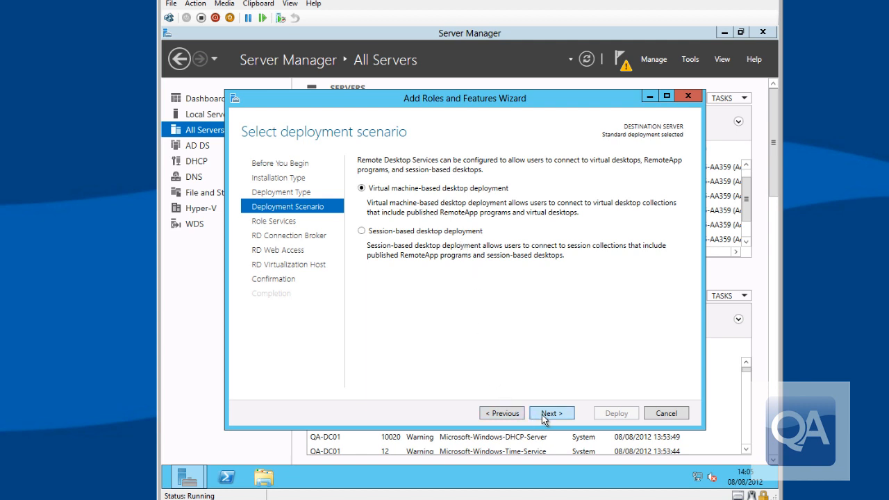
pyautogui.click(552, 413)
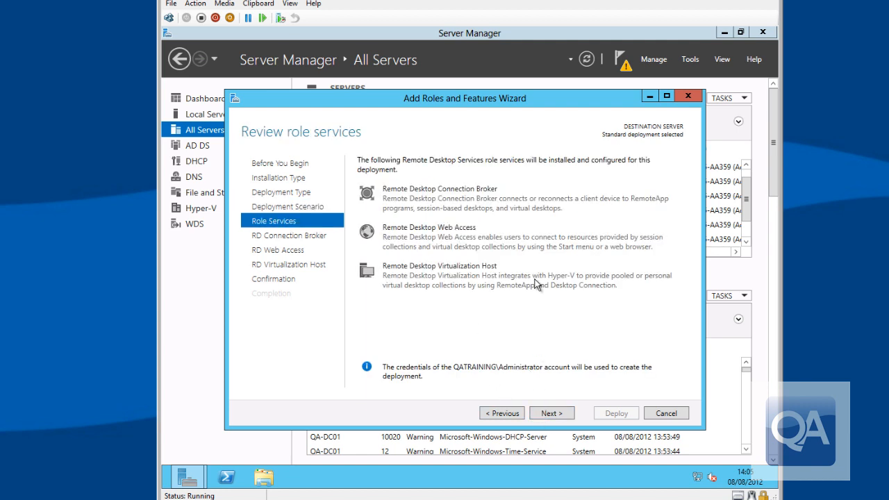
pyautogui.moveTo(553, 413)
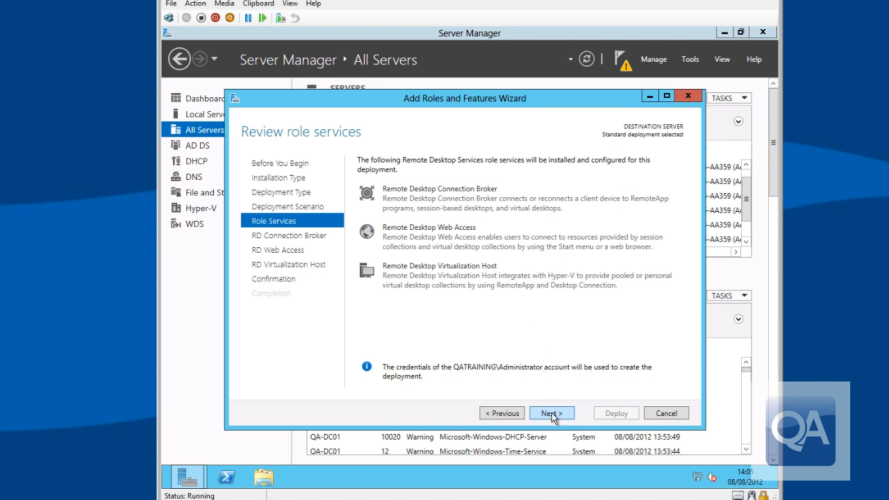
pyautogui.moveTo(549, 417)
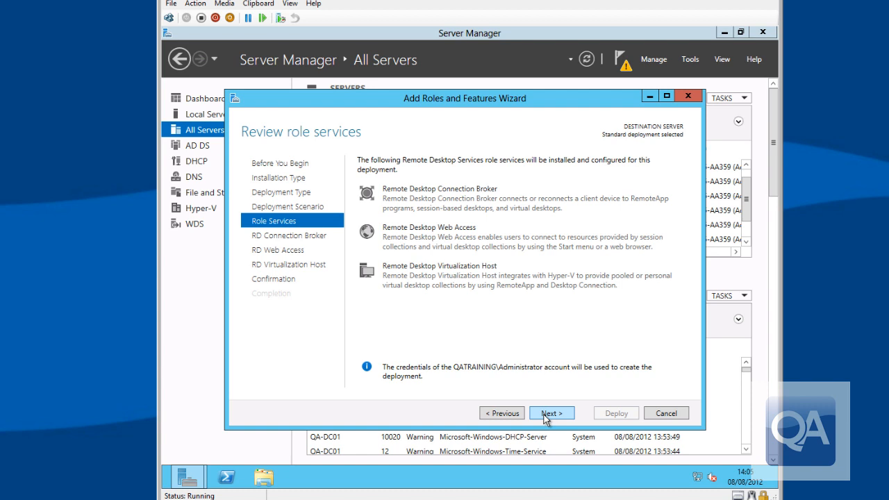
pyautogui.click(551, 413)
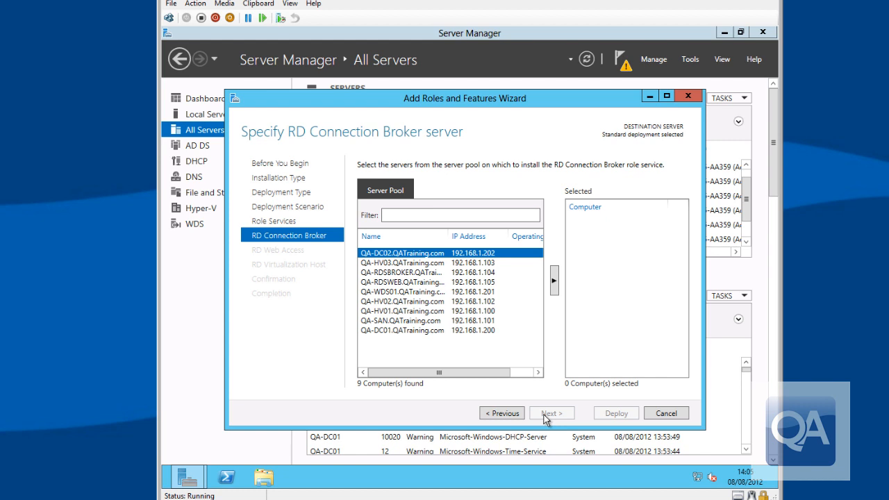
pyautogui.moveTo(400, 323)
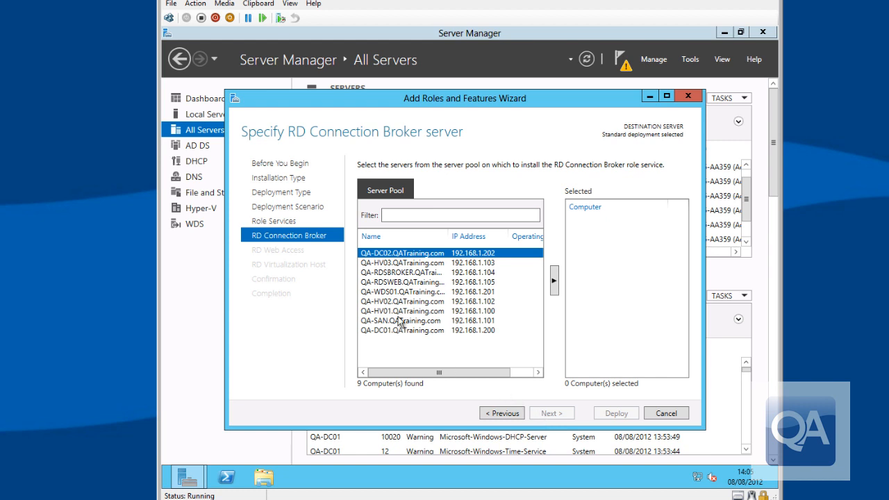
pyautogui.moveTo(386, 280)
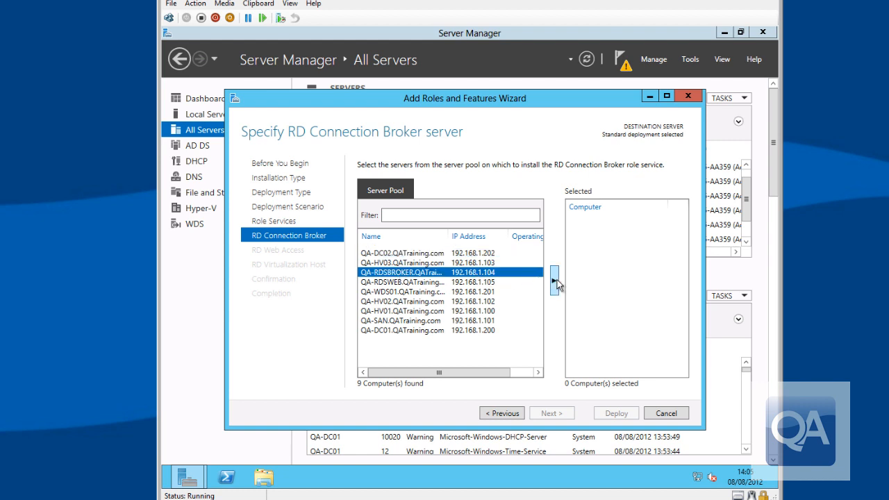
# - Add QA-RDSBROKER as the RD Connection Broker server
pyautogui.click(553, 273)
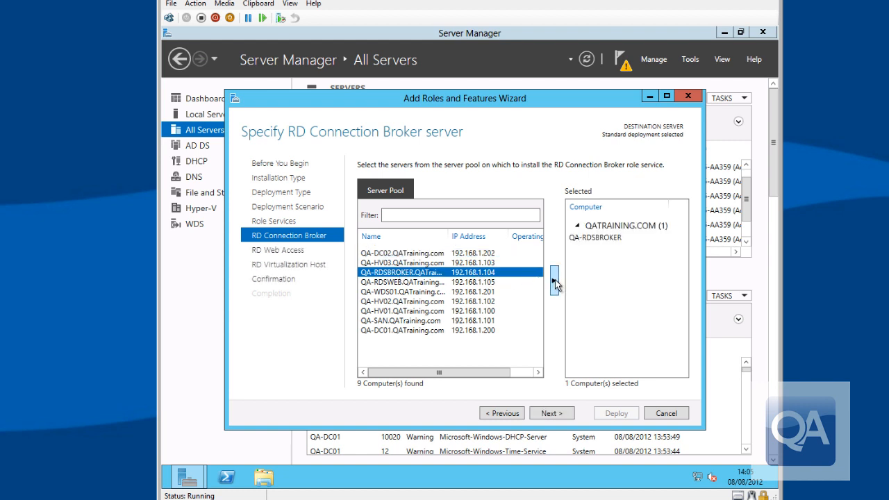
pyautogui.moveTo(550, 338)
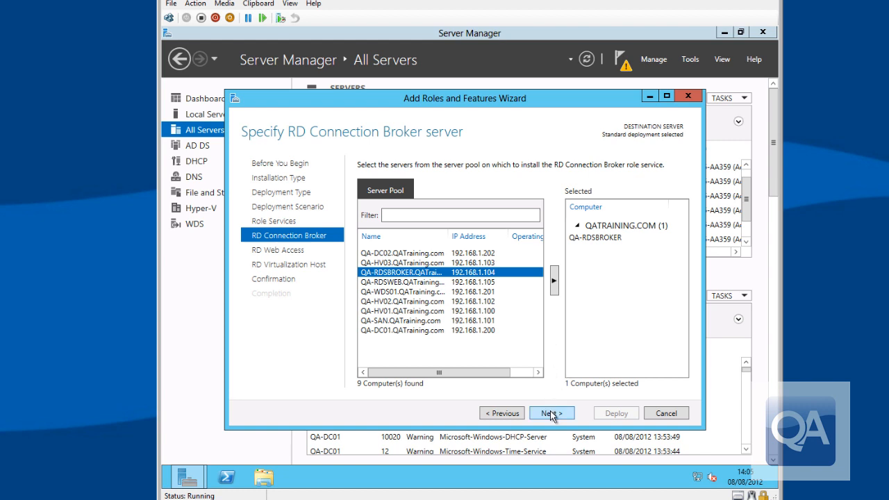
pyautogui.click(552, 413)
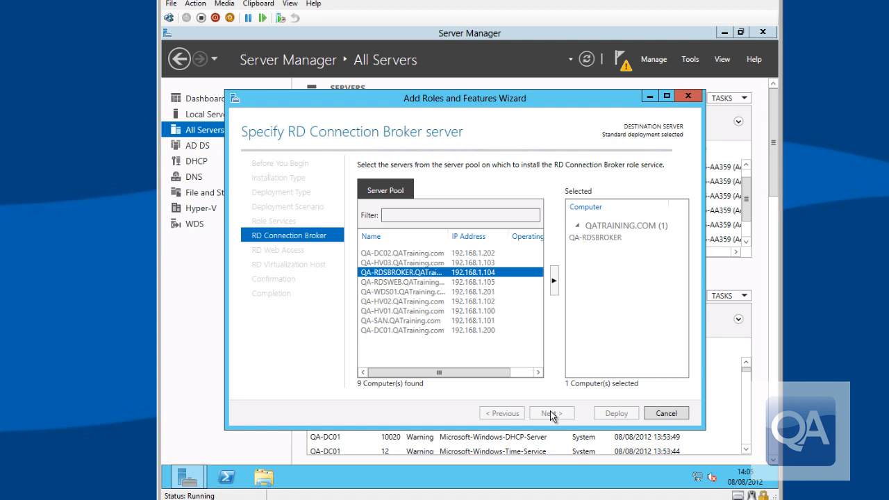
# - Add QA-RDSWEB as the RD Web Access server
pyautogui.click(550, 413)
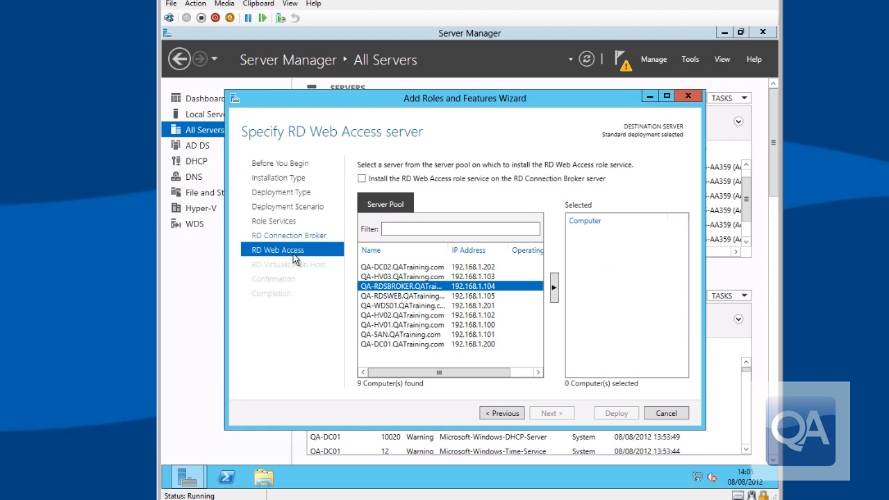
pyautogui.moveTo(406, 303)
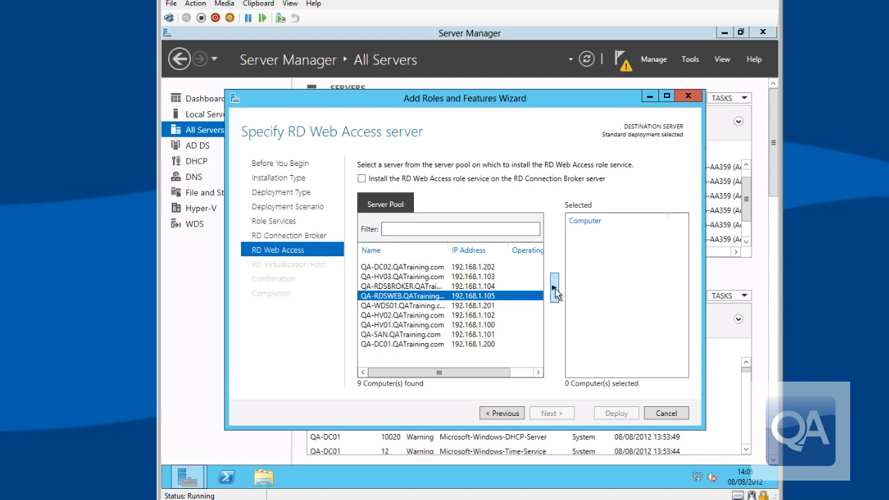
pyautogui.click(553, 288)
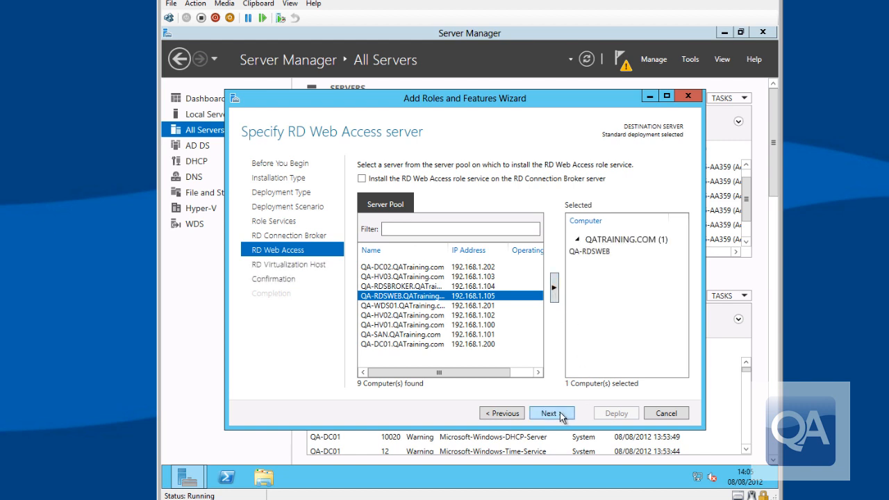
pyautogui.moveTo(543, 372)
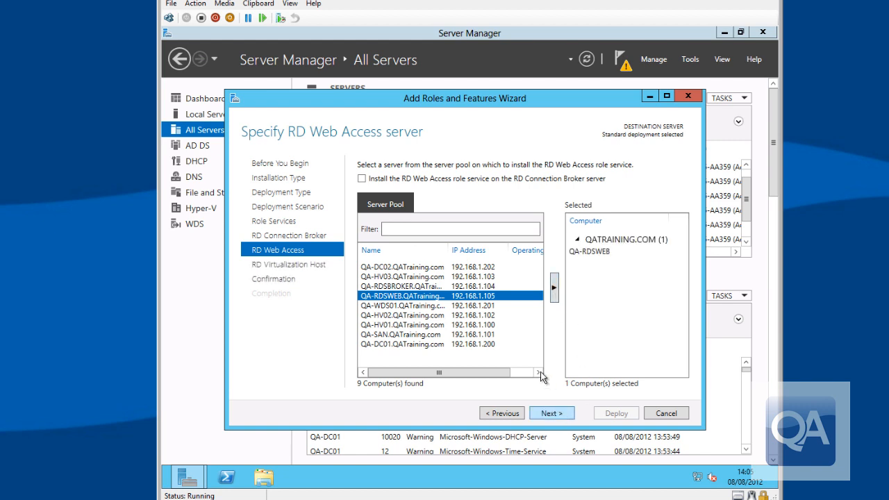
pyautogui.moveTo(410, 189)
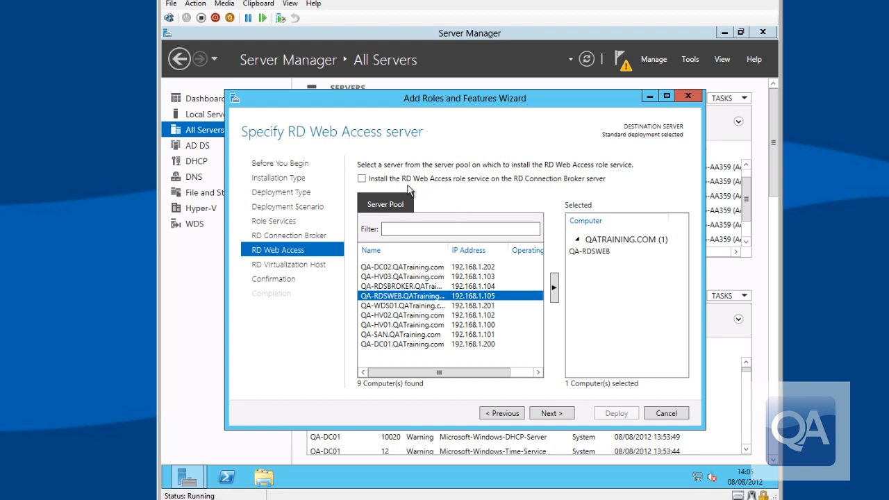
pyautogui.moveTo(568, 186)
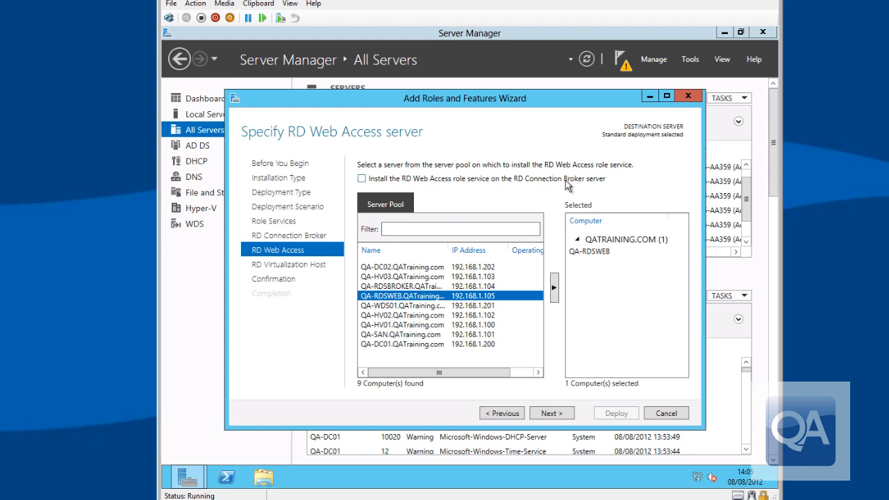
pyautogui.moveTo(560, 275)
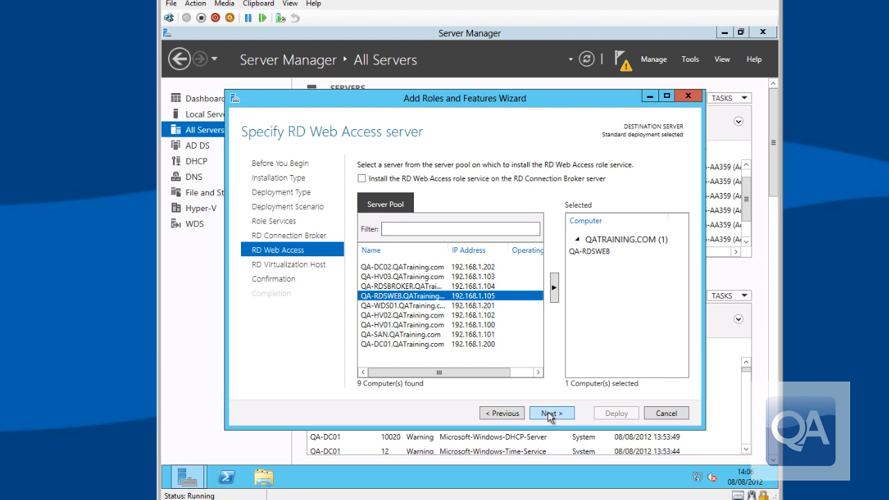
pyautogui.click(552, 413)
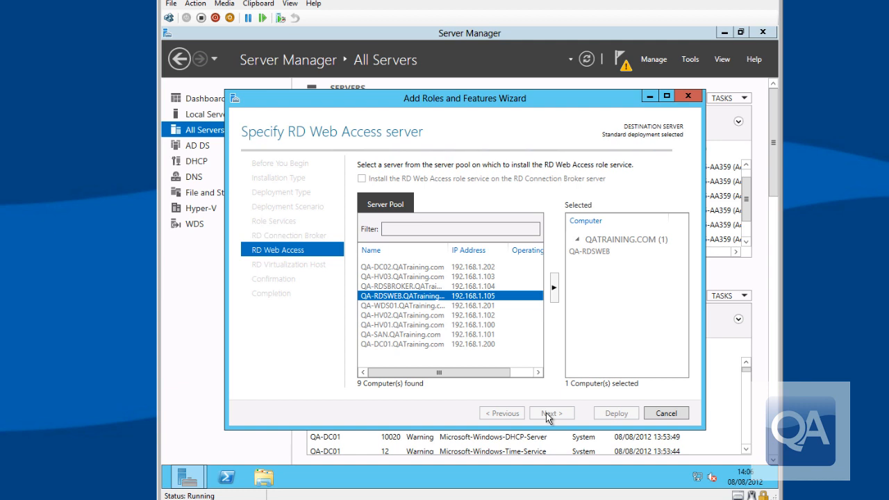
# - Add QA-HV03, QA-HV02 and QA-HV01 as RD Virtualization Host servers
pyautogui.click(551, 413)
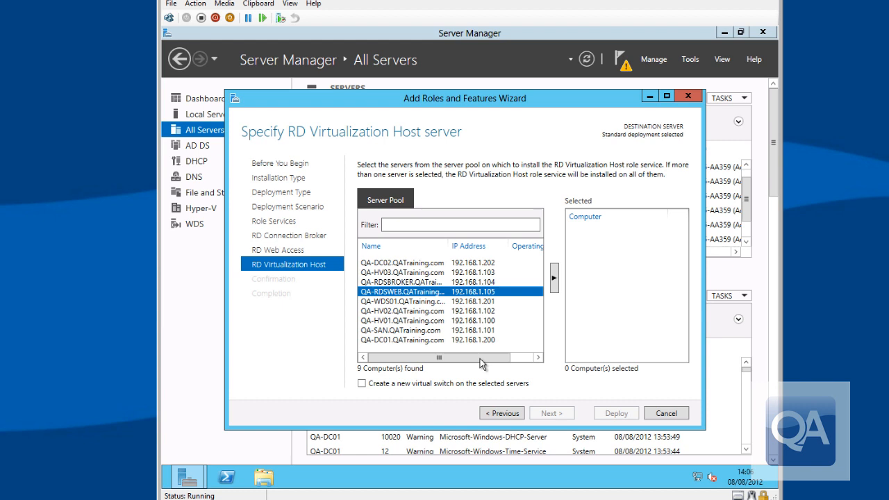
pyautogui.moveTo(419, 314)
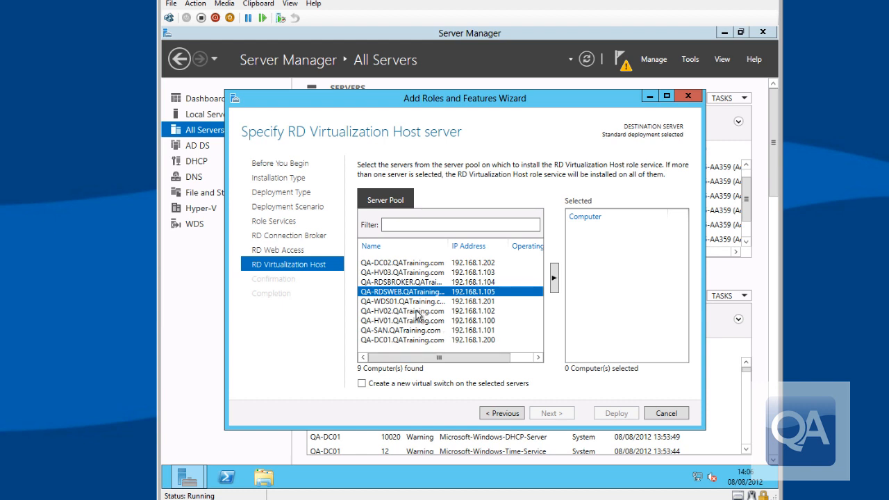
pyautogui.click(402, 271)
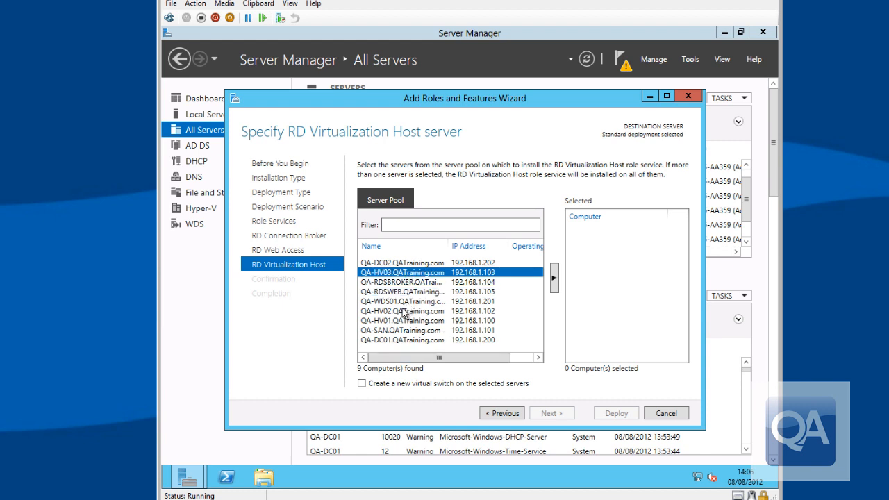
pyautogui.click(402, 320)
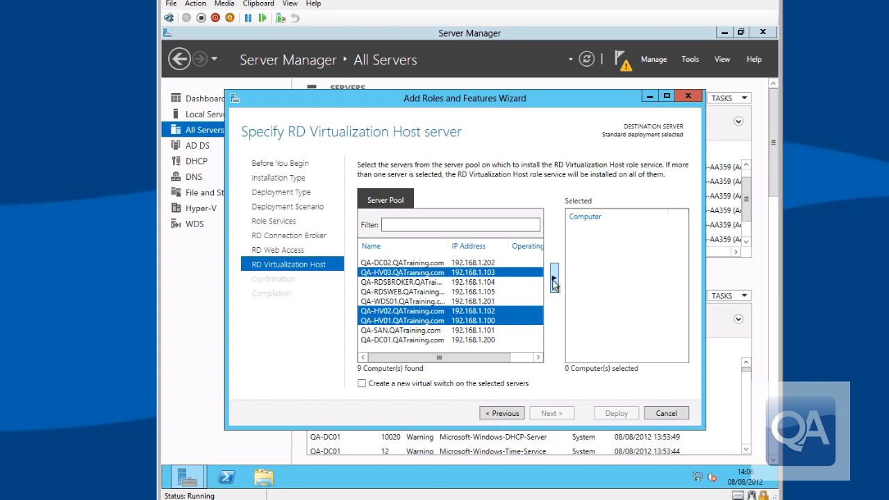
pyautogui.click(553, 278)
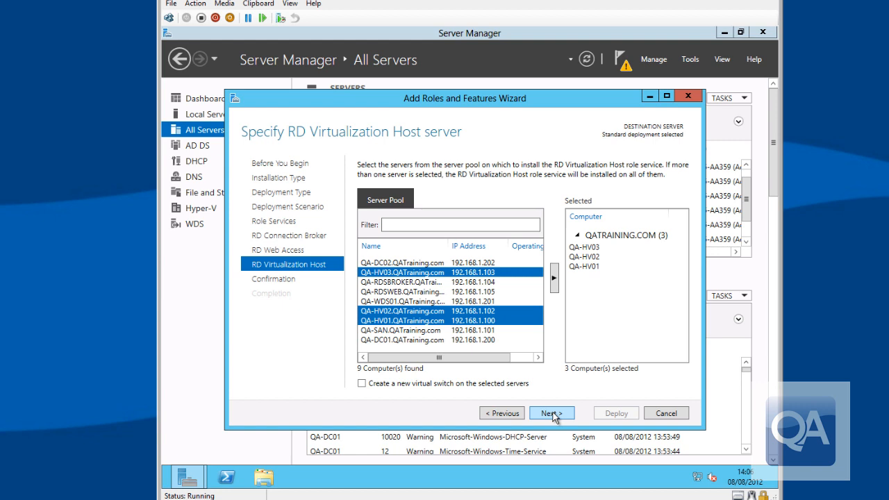
pyautogui.click(550, 413)
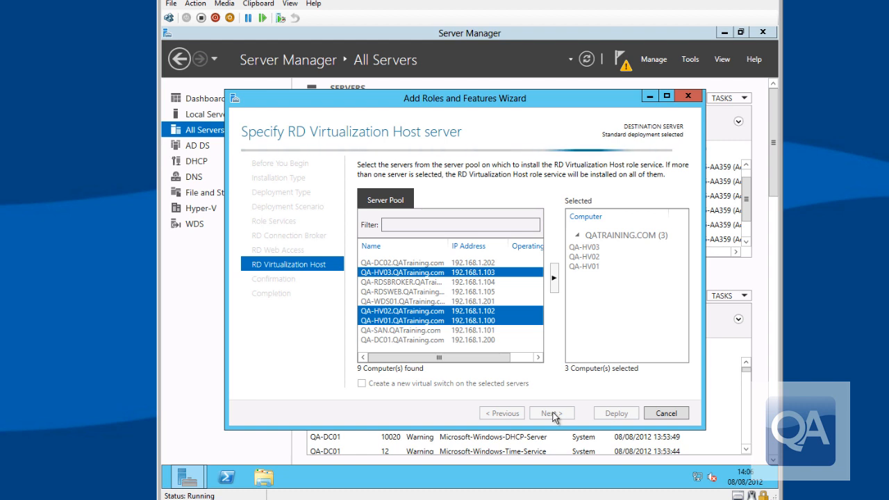
# - Enable 'Restart the destination server automatically if required' on the confirmation page
pyautogui.click(552, 413)
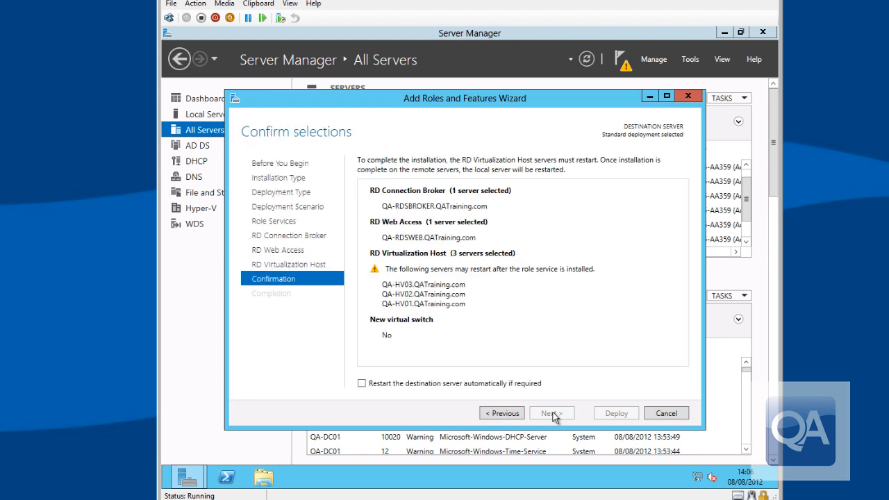
pyautogui.moveTo(507, 309)
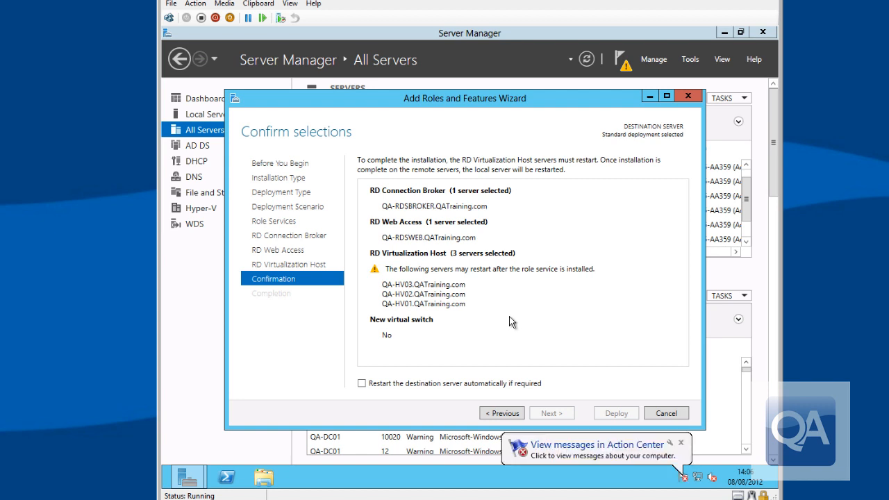
pyautogui.moveTo(499, 345)
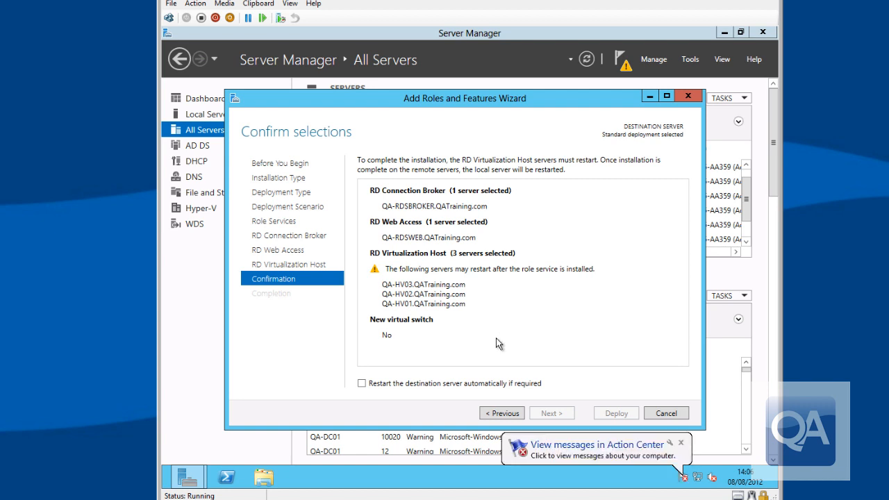
pyautogui.click(361, 384)
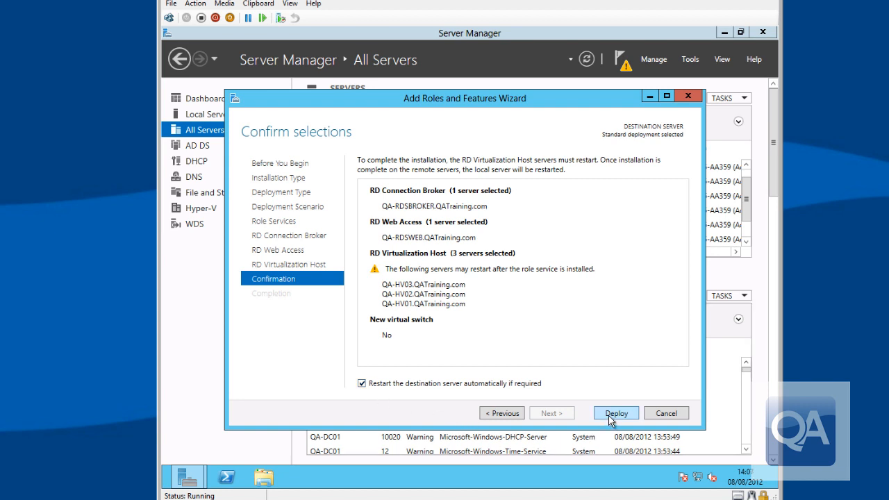
# - Deploy the broker, web access and virtualization host role services
pyautogui.click(616, 413)
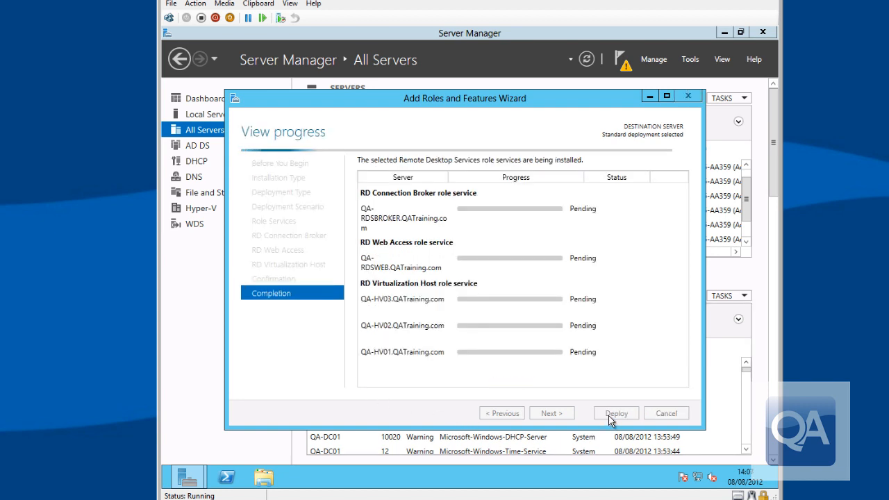
pyautogui.moveTo(590, 400)
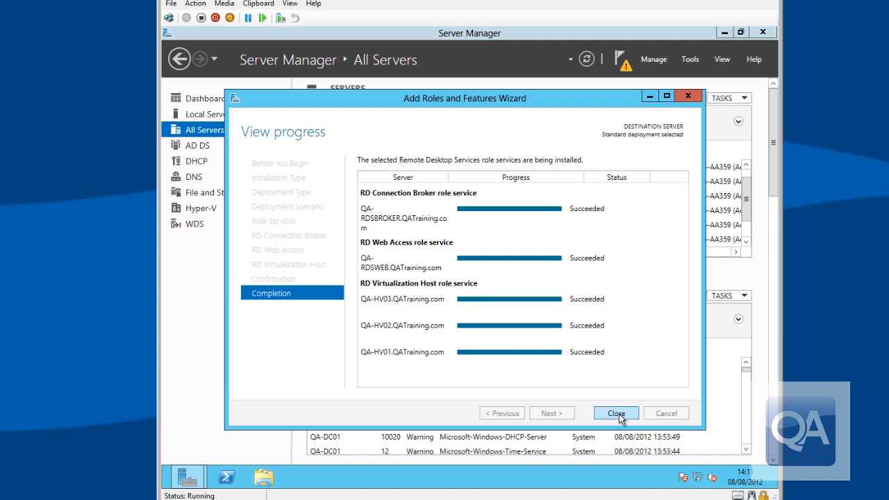
# - Close the finished wizard and go to the Remote Desktop Services overview
pyautogui.click(616, 414)
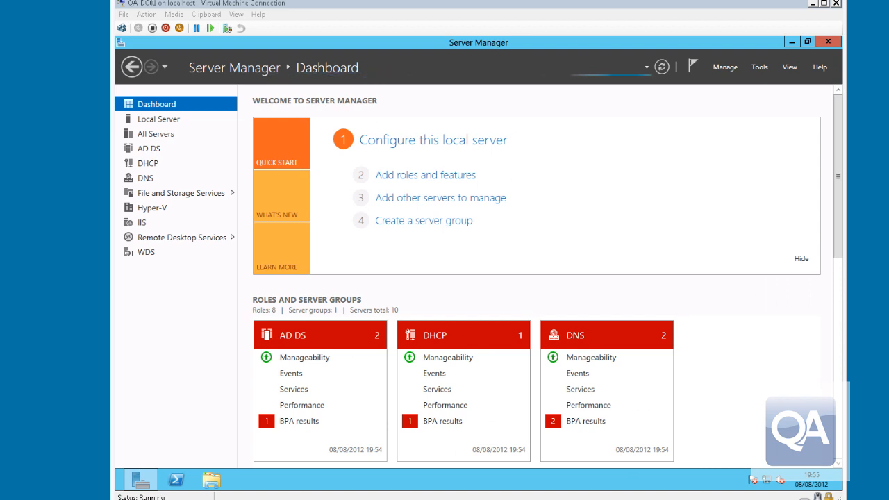
pyautogui.moveTo(293, 181)
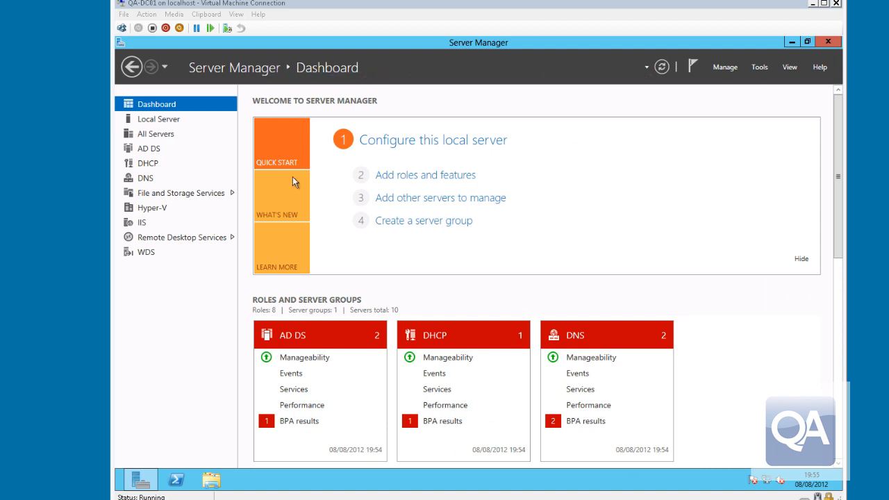
pyautogui.moveTo(197, 241)
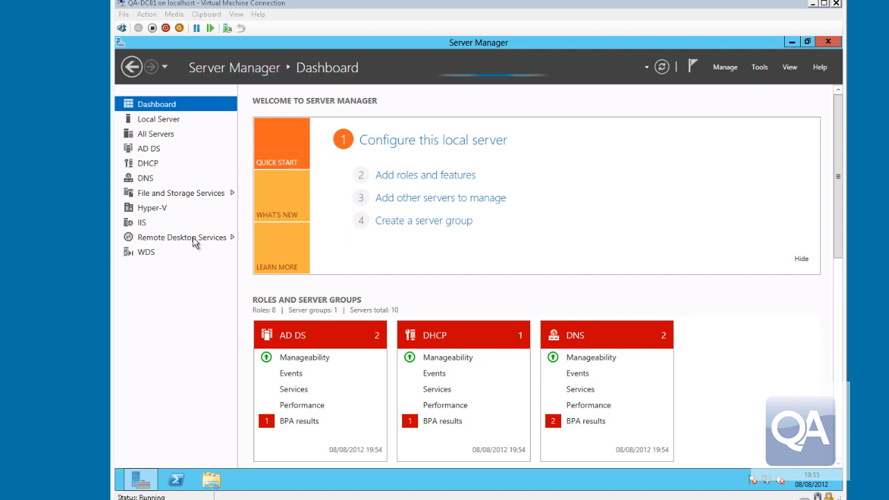
pyautogui.click(183, 236)
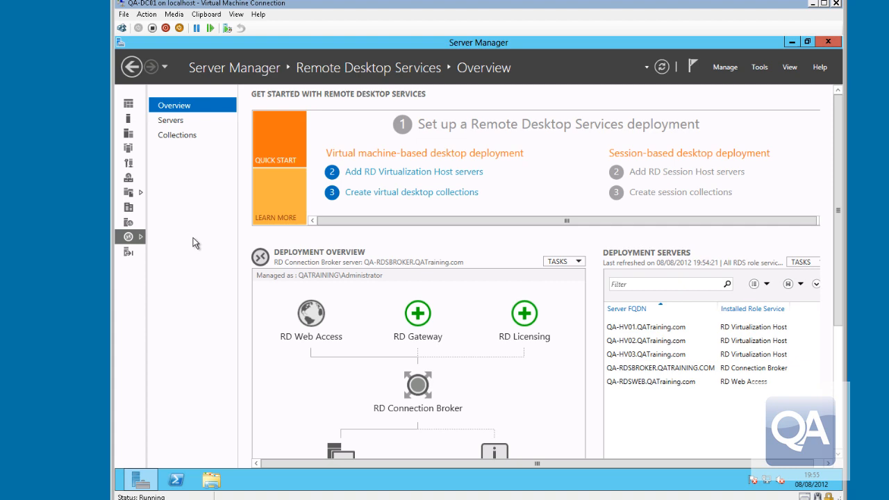
pyautogui.moveTo(353, 234)
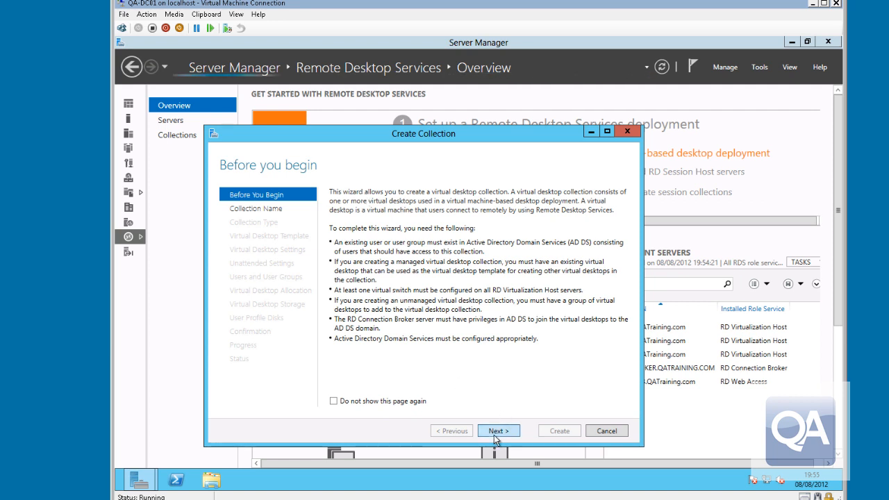
# - Name the new collection QA-VDI-Pool and continue to the collection type
pyautogui.click(498, 430)
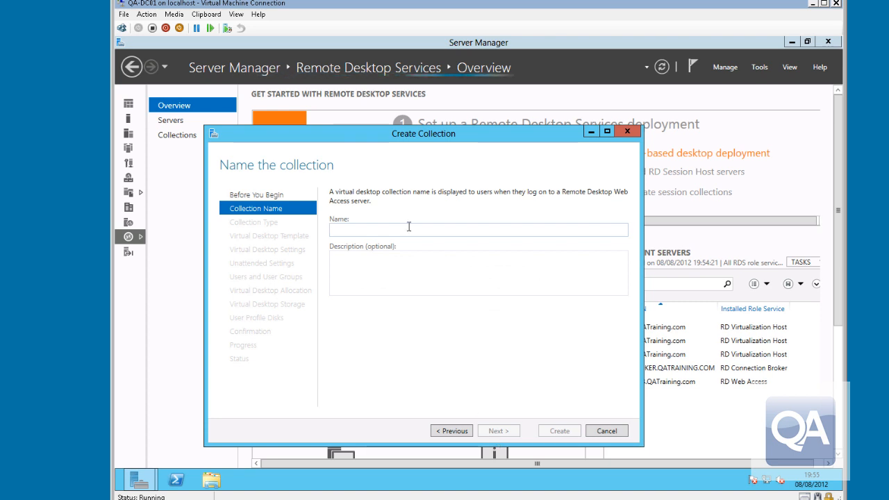
pyautogui.write('QA-')
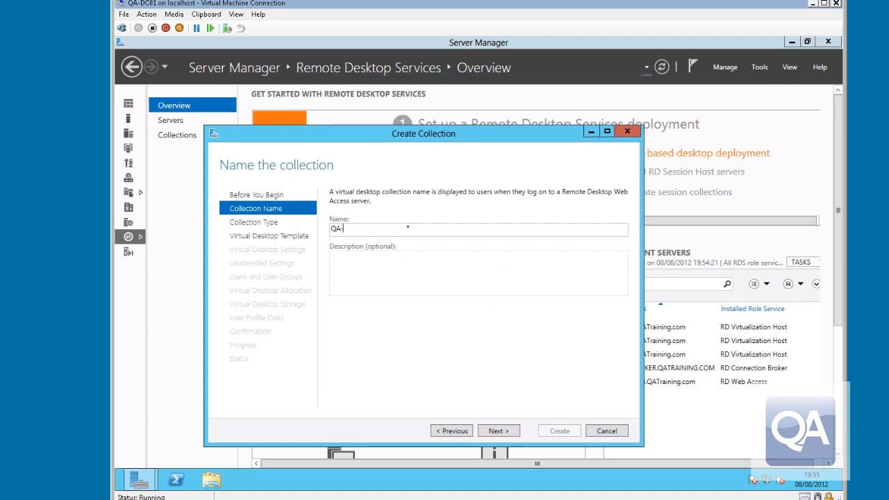
pyautogui.write('VDI')
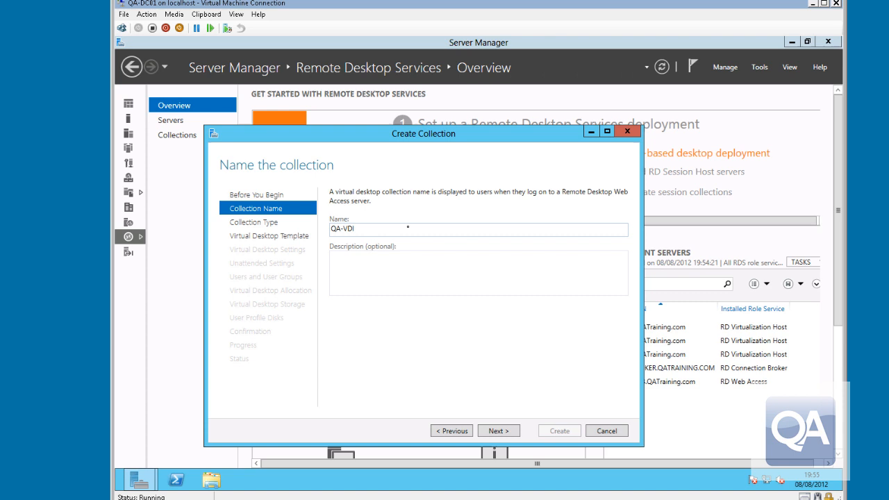
pyautogui.write('-Pool')
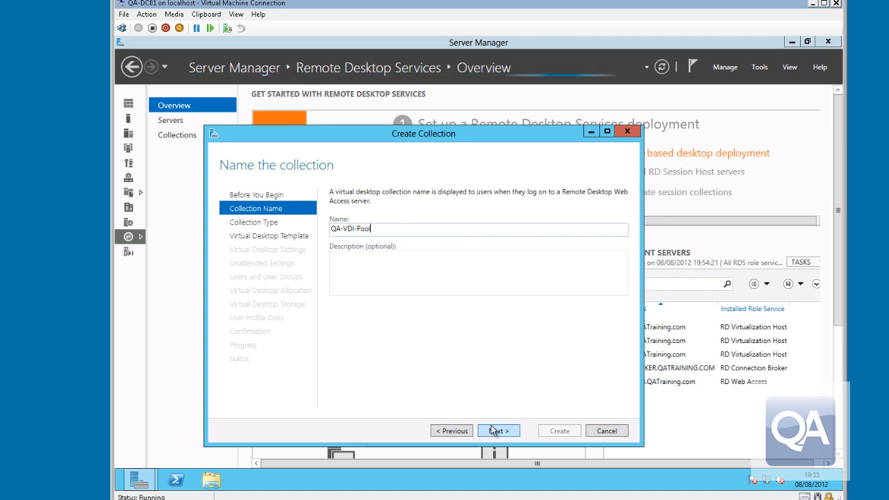
pyautogui.click(498, 431)
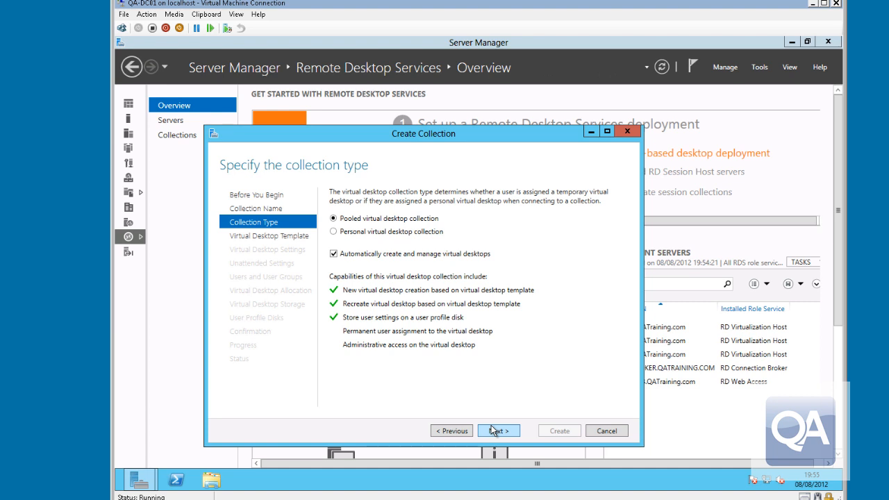
pyautogui.moveTo(355, 246)
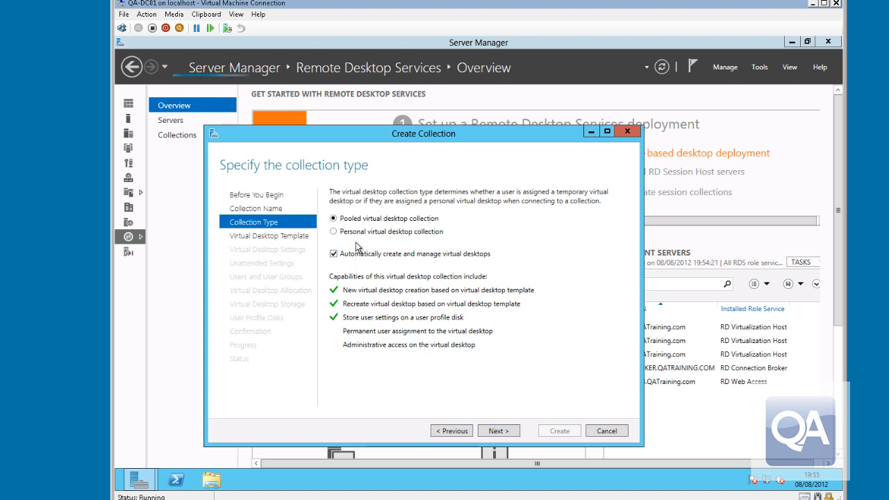
# - Try Personal, then settle on a Pooled virtual desktop collection and continue to the template step
pyautogui.click(334, 231)
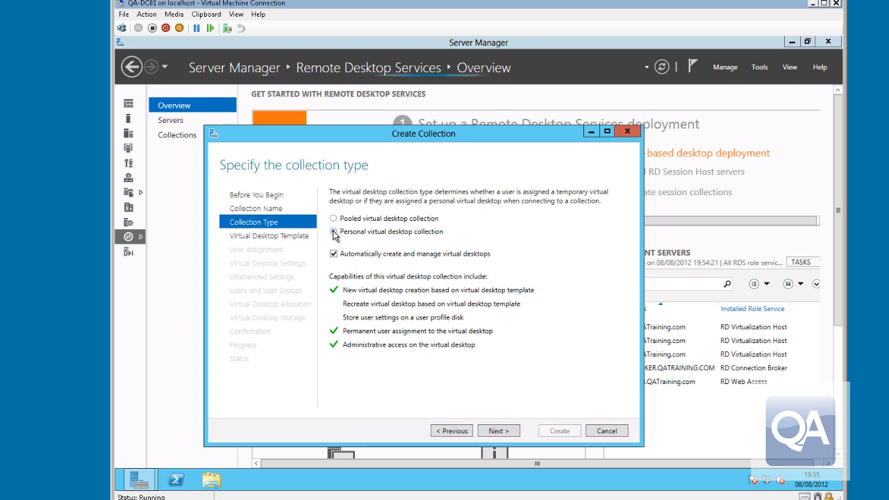
pyautogui.click(334, 218)
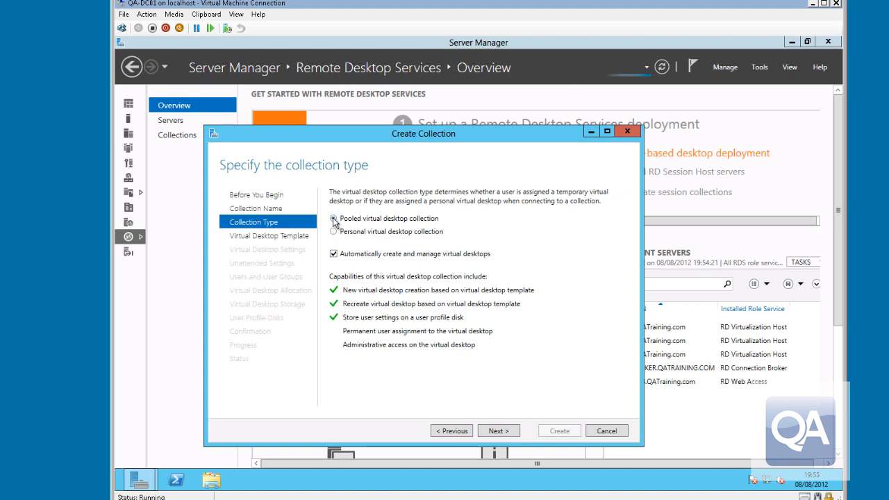
pyautogui.click(497, 431)
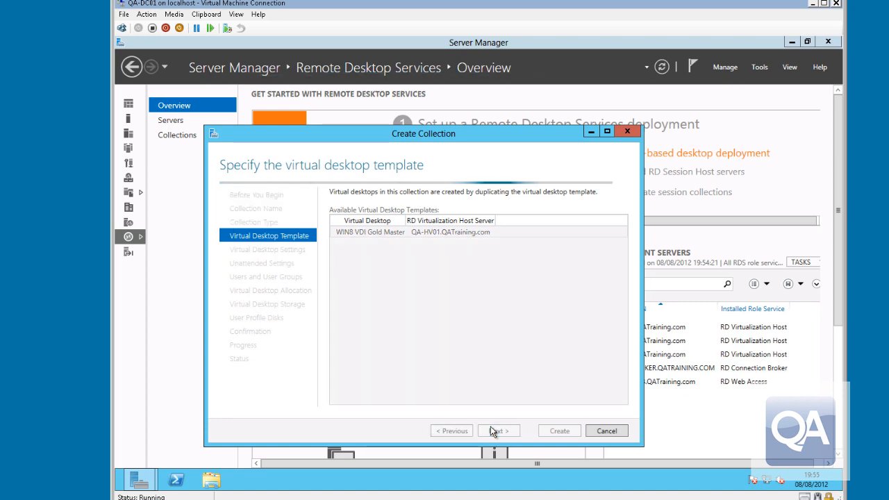
# - Use the WIN8 VDI Gold Master template and keep the unattended installation settings
pyautogui.click(498, 431)
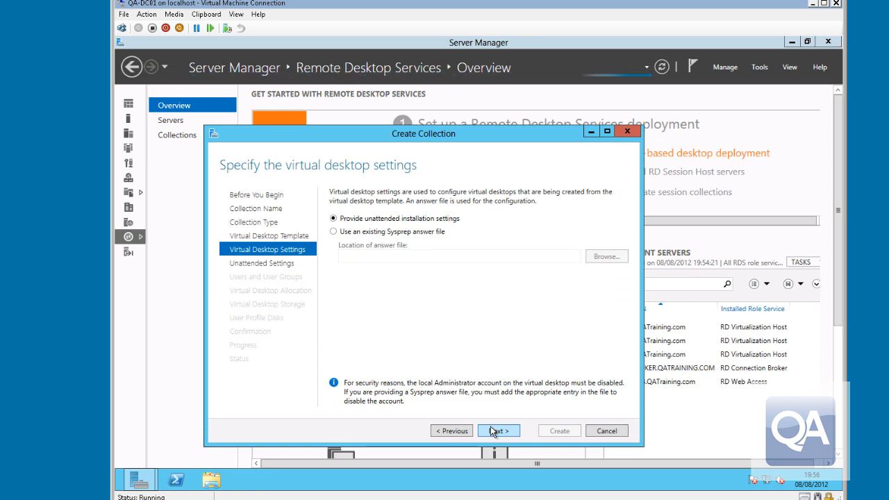
pyautogui.click(497, 431)
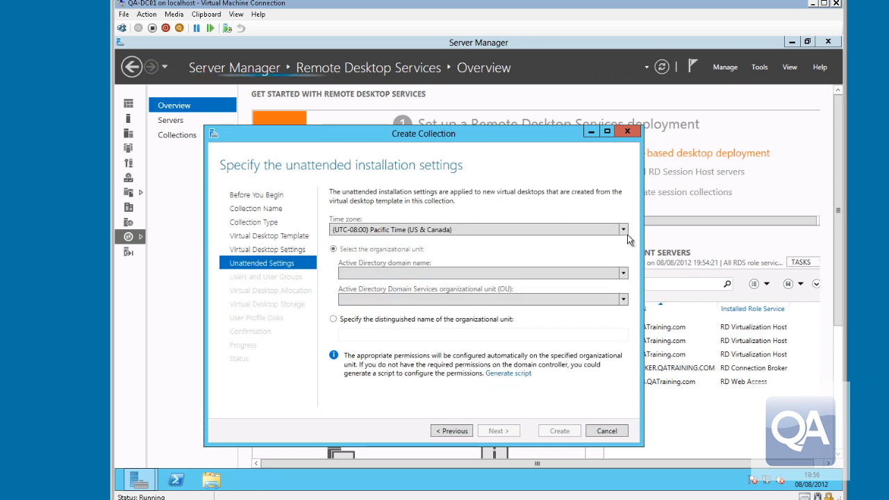
# - Set the time zone to Dublin, Edinburgh, Lisbon, London and the domain to QATraining.com
pyautogui.click(623, 229)
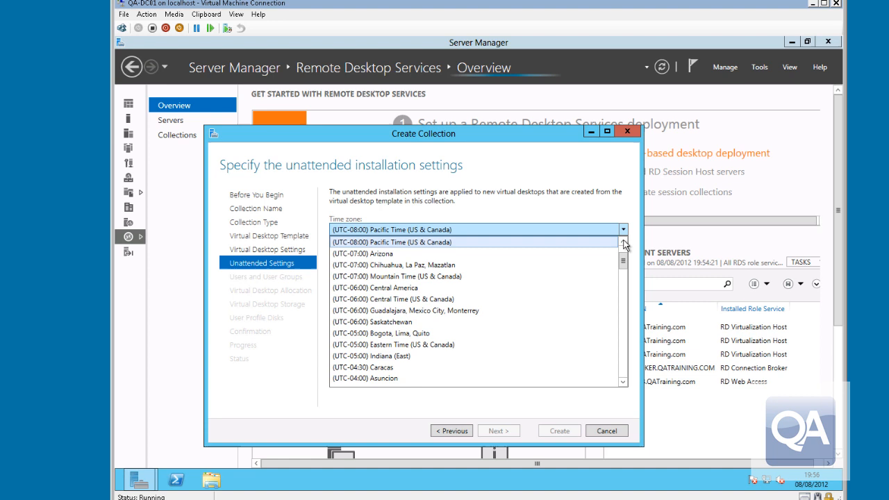
pyautogui.scroll(-3)
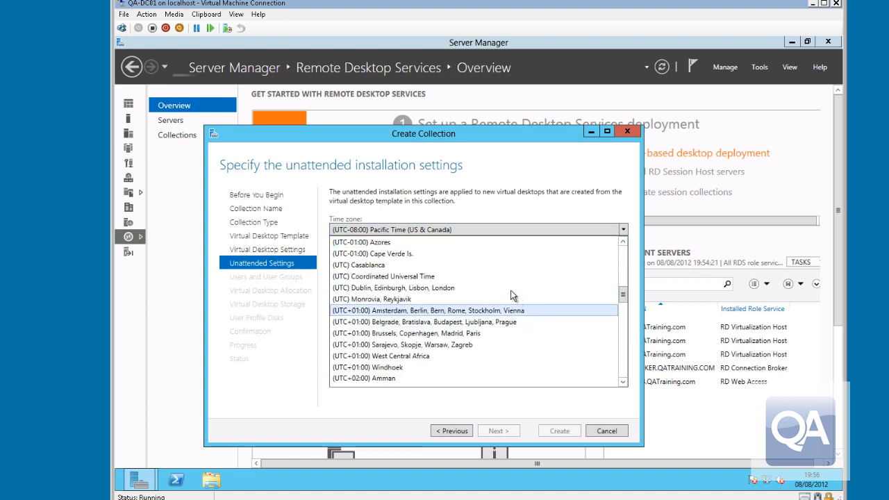
pyautogui.click(383, 288)
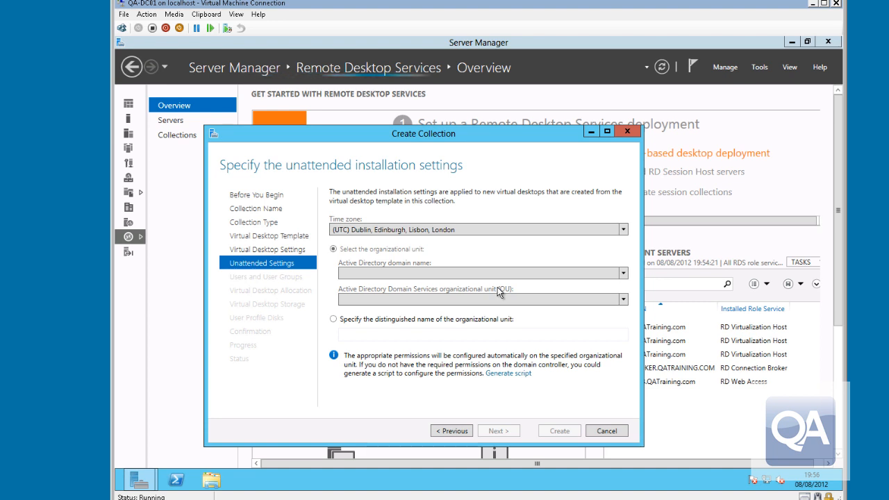
pyautogui.click(623, 273)
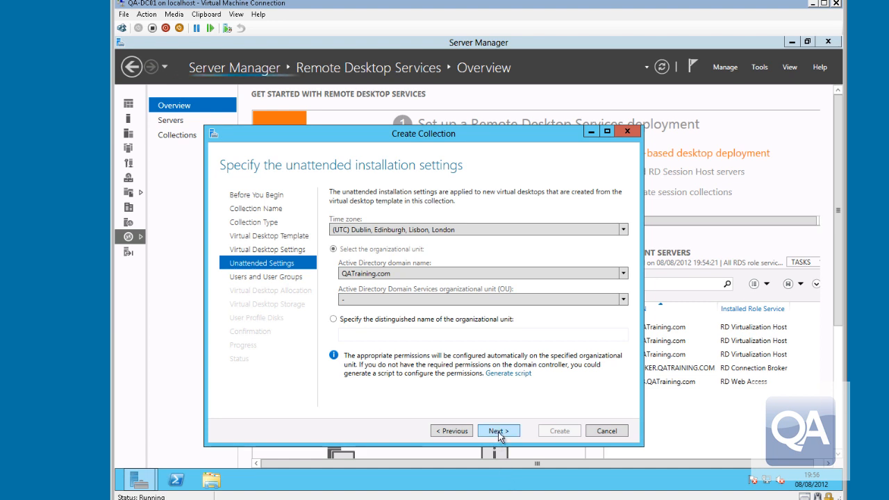
pyautogui.click(497, 431)
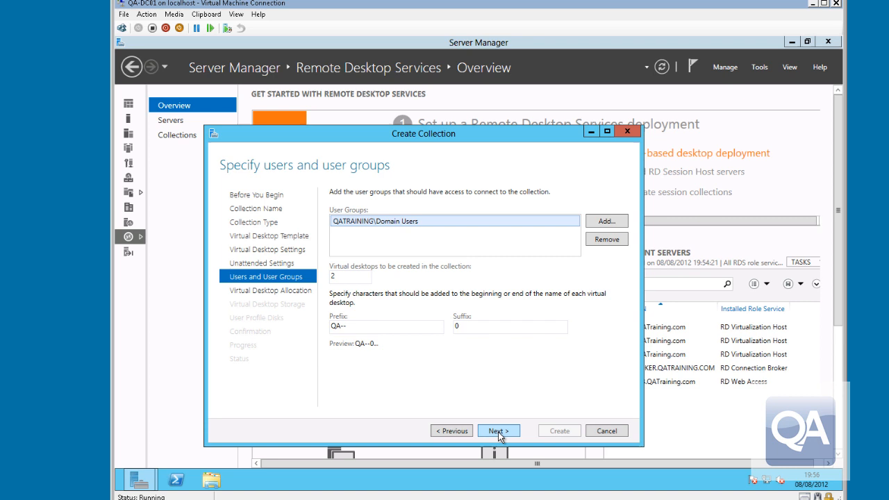
pyautogui.moveTo(427, 255)
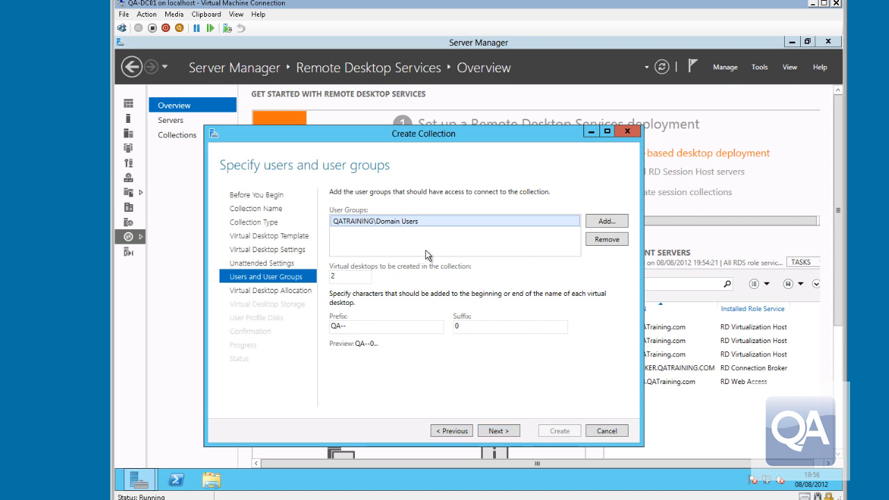
# - Replace Domain Users with the VDI Pooled Users group in the access list
pyautogui.click(606, 239)
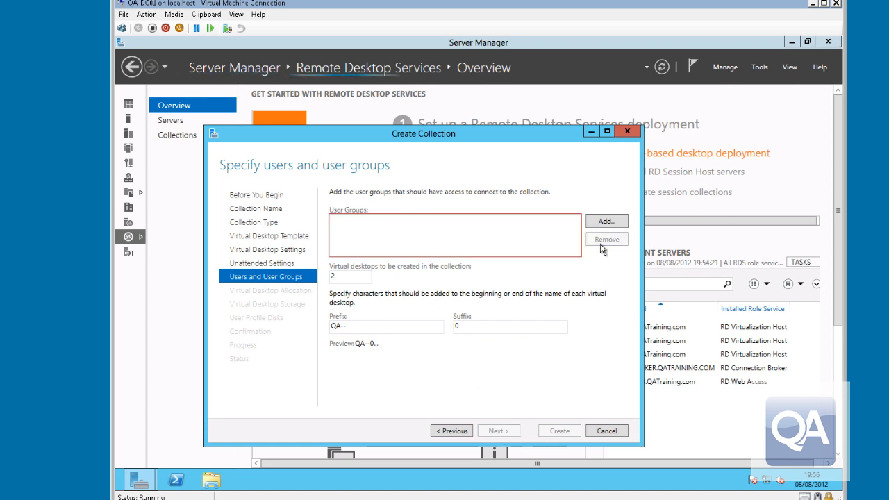
pyautogui.click(606, 221)
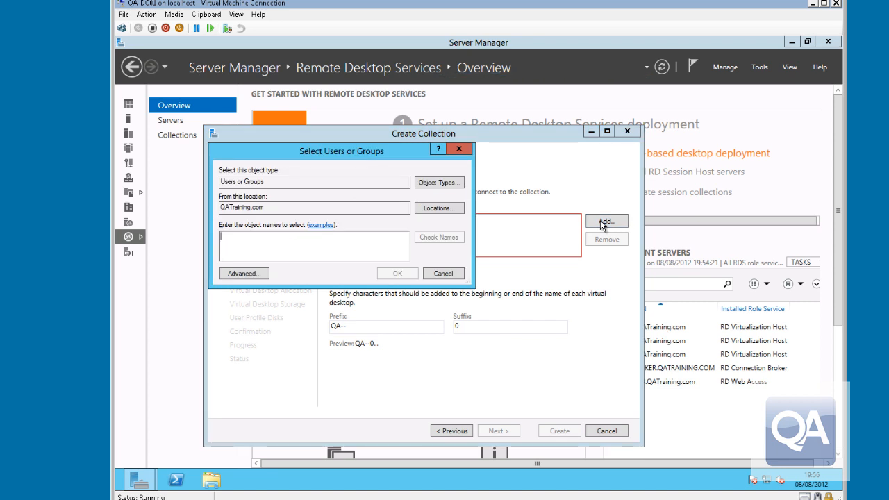
pyautogui.write('vdi')
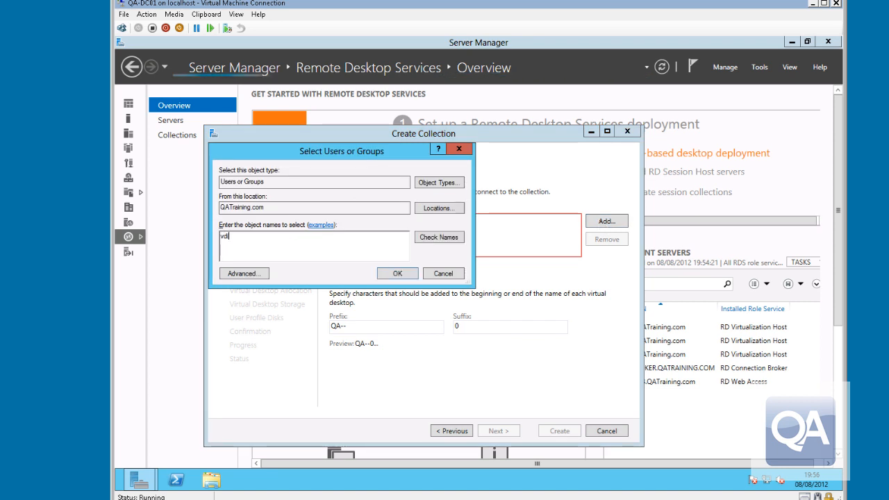
pyautogui.click(397, 273)
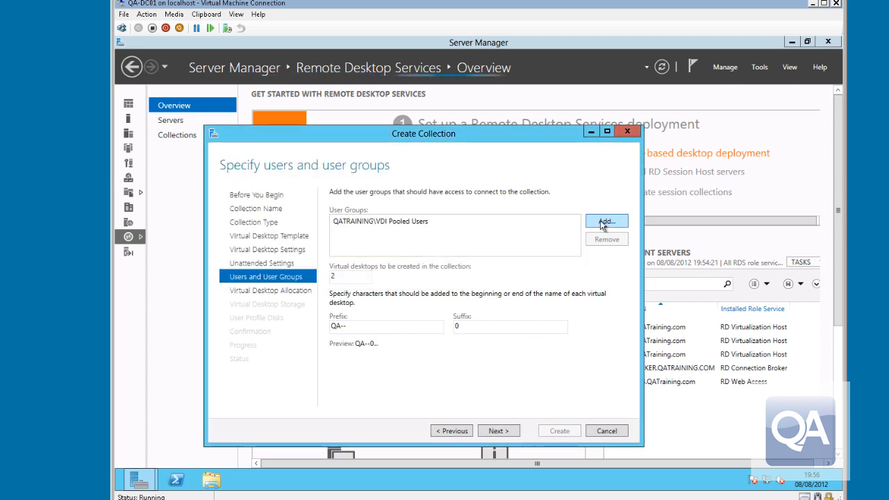
pyautogui.moveTo(367, 292)
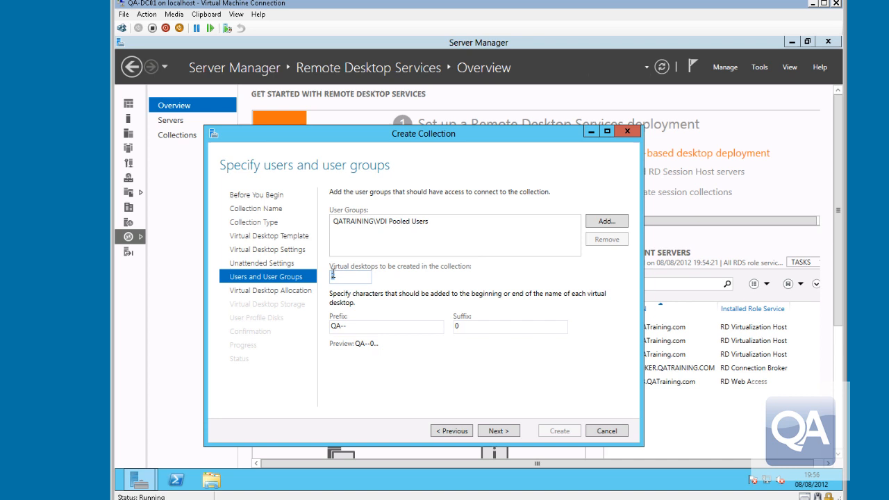
# - Create 12 virtual desktops with a VMVDI name prefix and continue to storage
pyautogui.write('12')
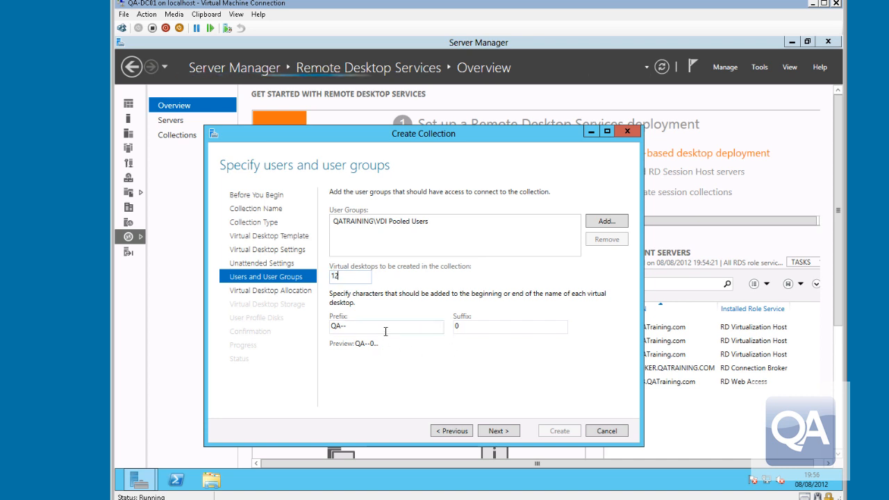
pyautogui.tripleClick(387, 327)
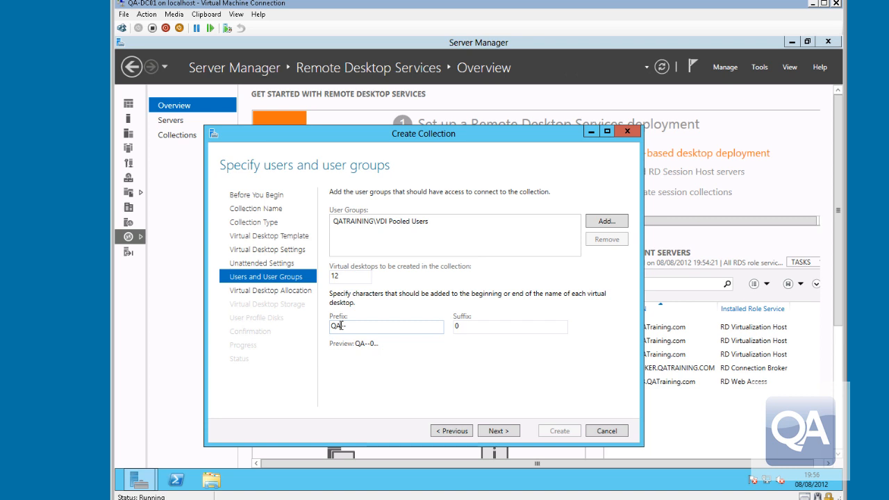
pyautogui.write('VM')
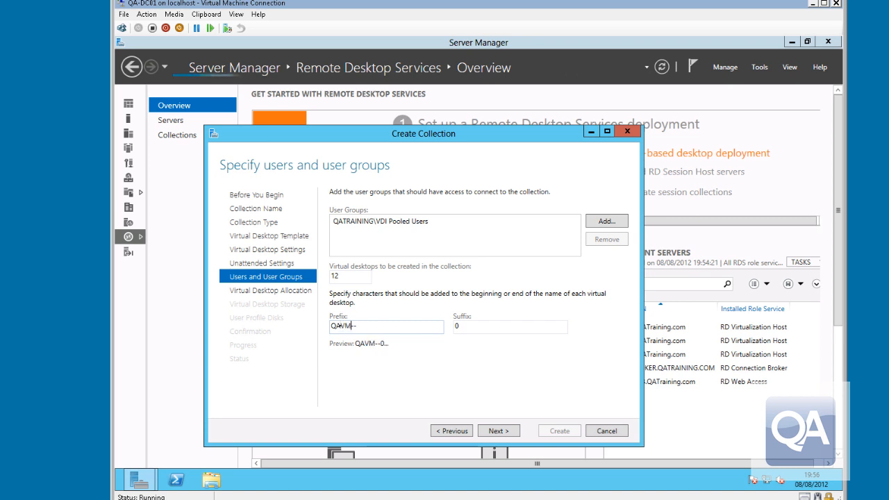
pyautogui.write('VDI')
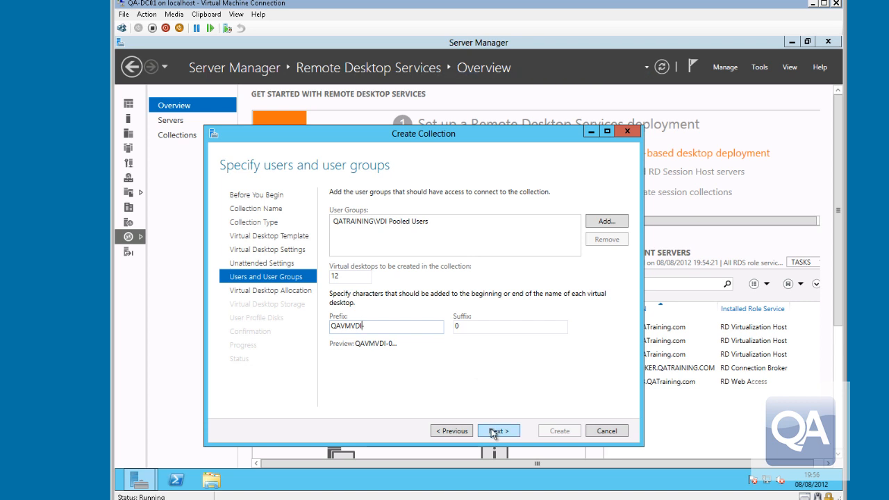
pyautogui.click(498, 431)
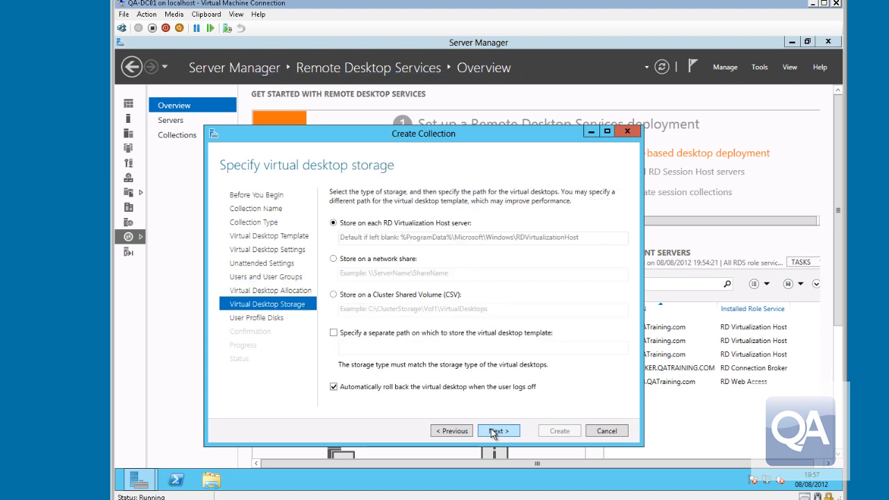
pyautogui.moveTo(375, 292)
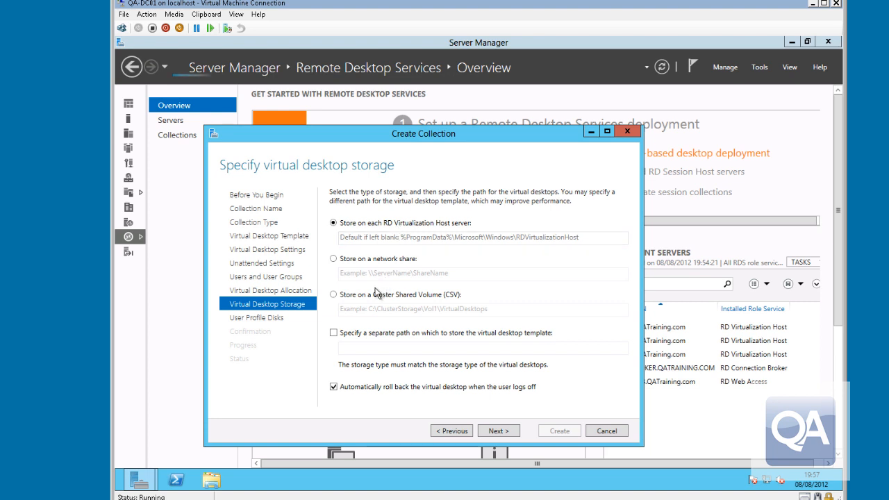
pyautogui.moveTo(372, 292)
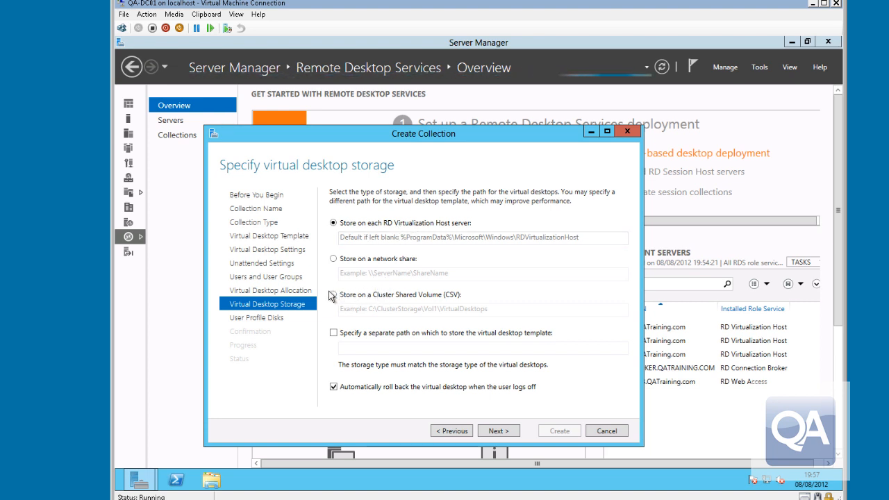
# - Store desktops on a Cluster Shared Volume at C:\ClusterStorage\CSV-01\VirtualMachines and continue
pyautogui.click(334, 294)
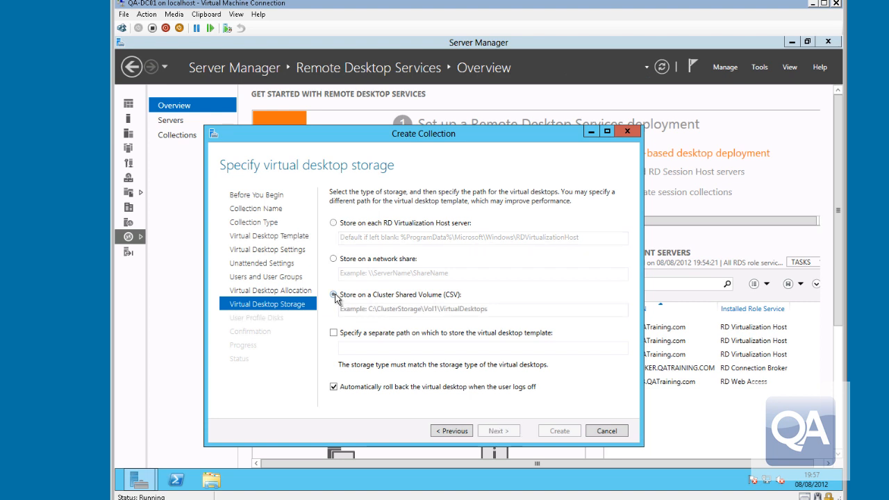
pyautogui.click(334, 295)
pyautogui.write('C:\\C')
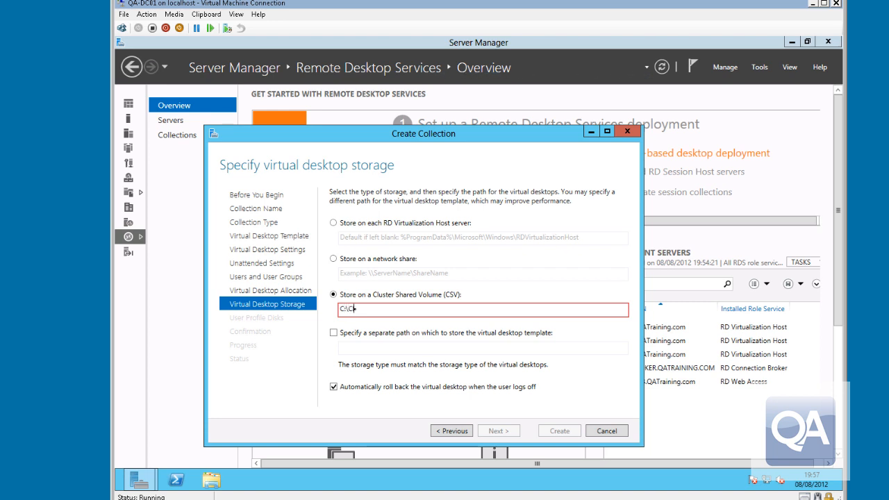
pyautogui.write('lusters')
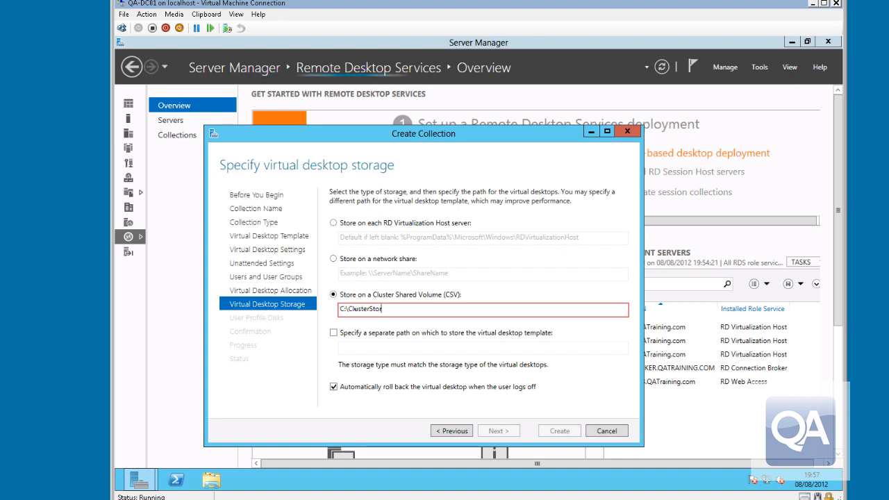
pyautogui.write('age')
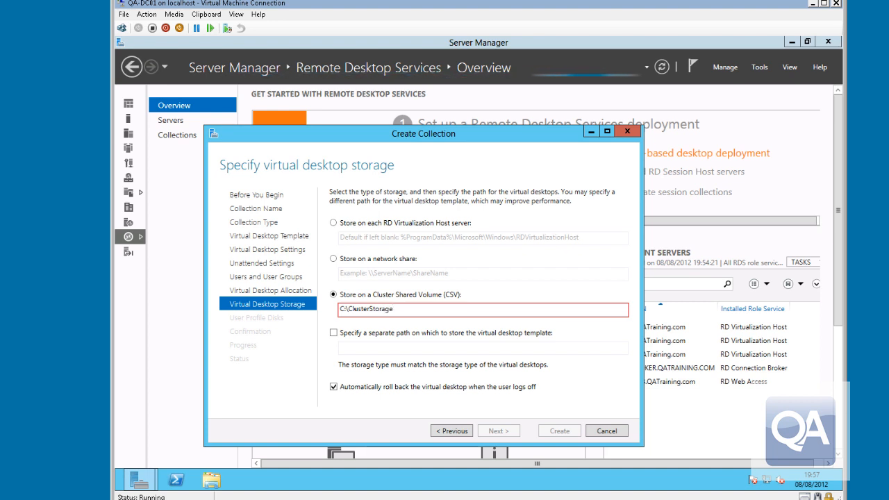
pyautogui.write('\\CSV-')
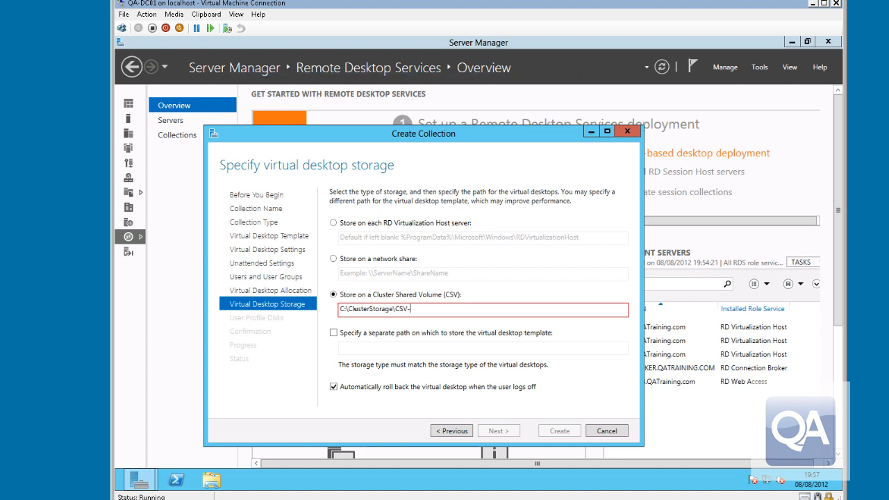
pyautogui.write('01\\')
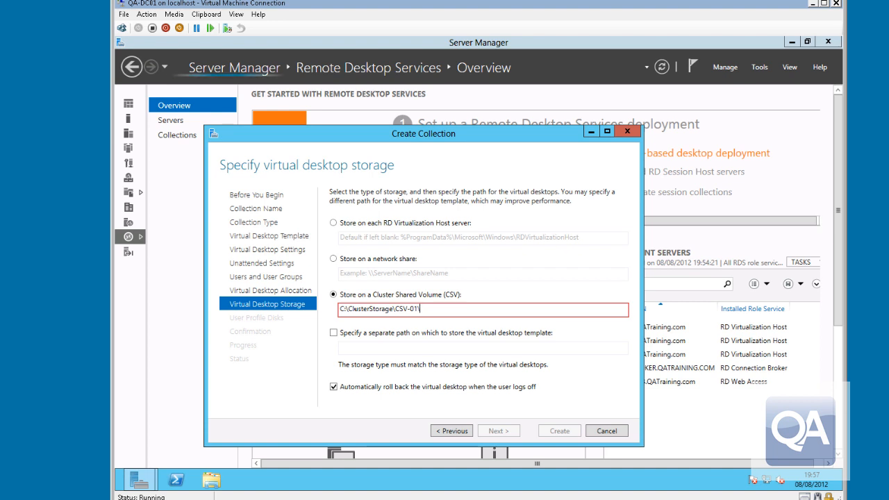
pyautogui.write('Virt')
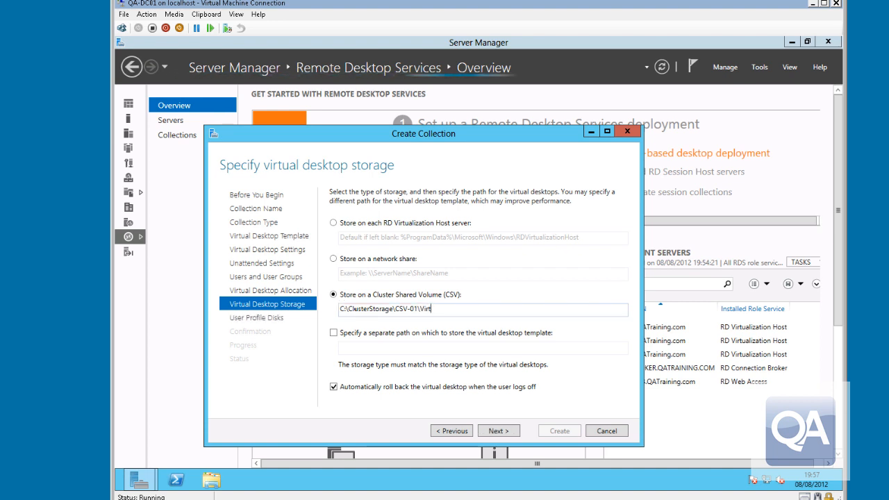
pyautogui.write('ualMac')
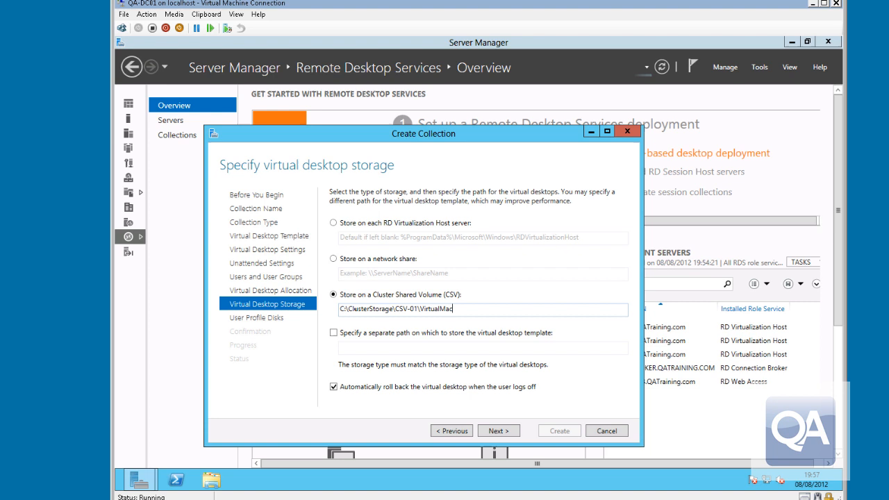
pyautogui.write('hines')
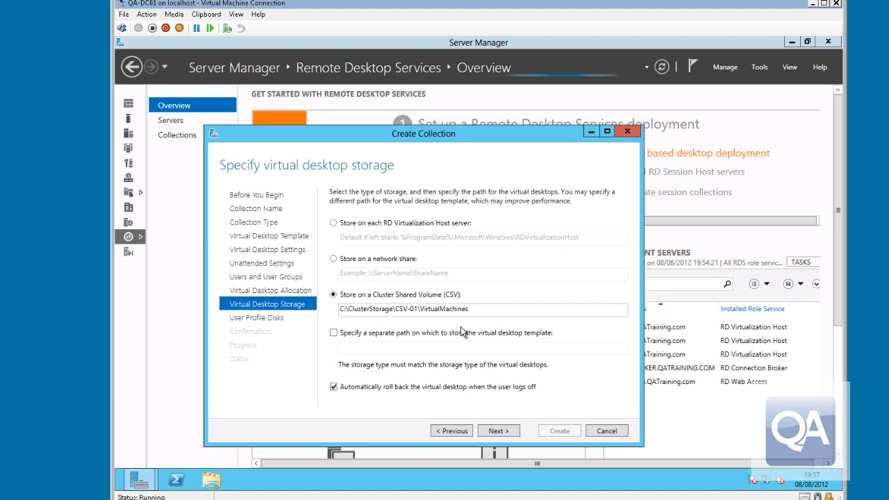
pyautogui.moveTo(400, 355)
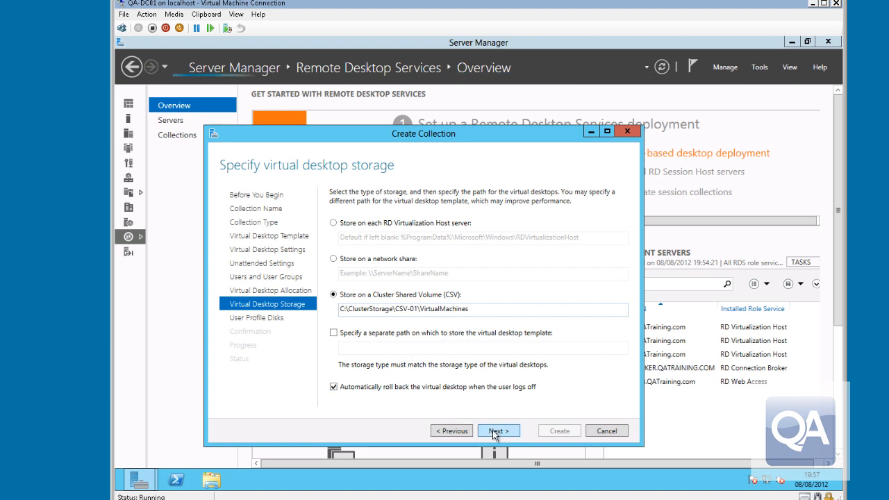
pyautogui.click(470, 309)
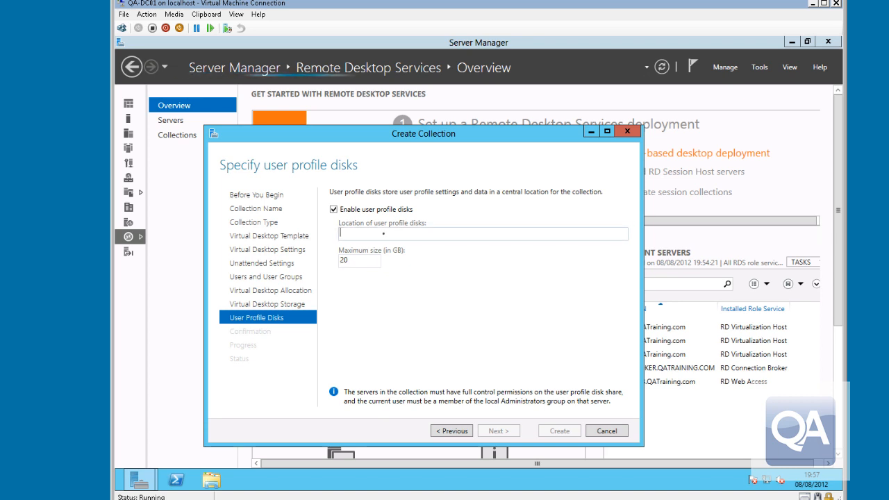
# - Set user profile disks to C:\ClusterStorage\CSV-01\UPStorage with a 200 GB maximum and continue
pyautogui.write('C:\\')
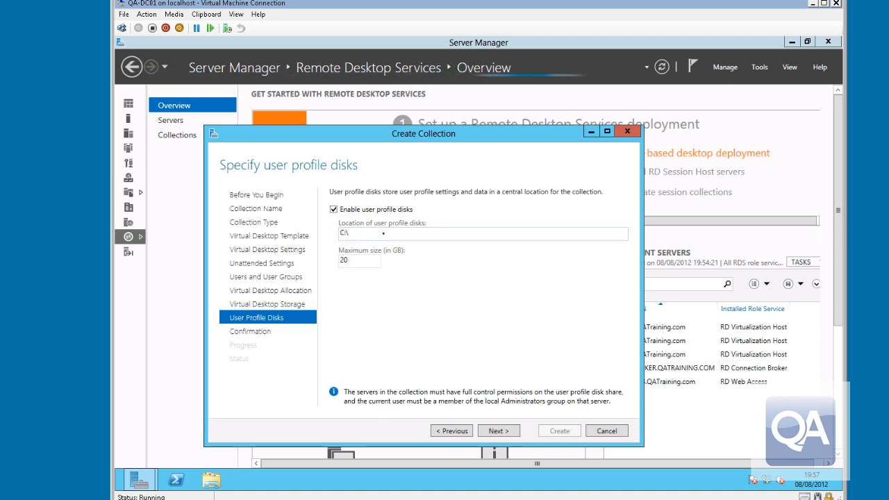
pyautogui.write('ClusterStora')
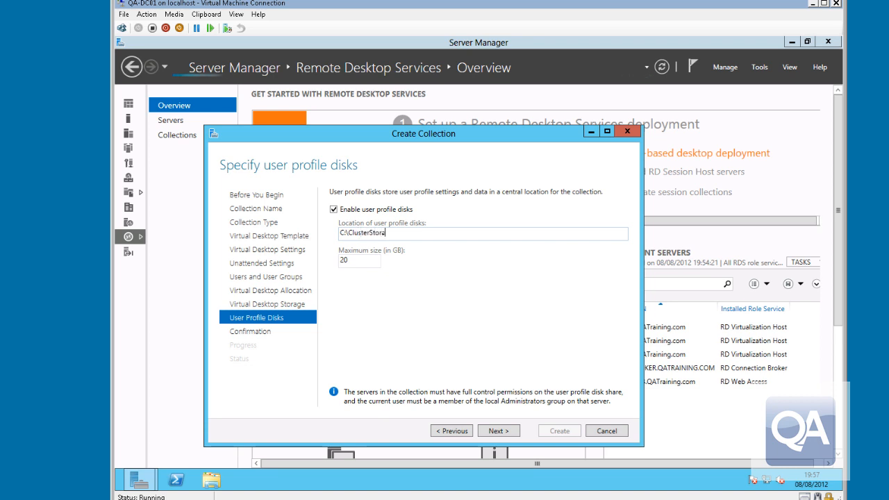
pyautogui.write('ge')
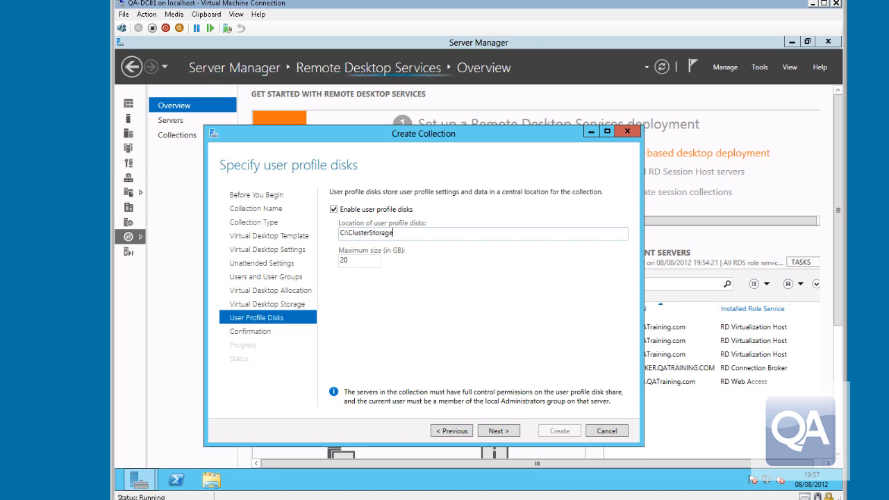
pyautogui.write('\\')
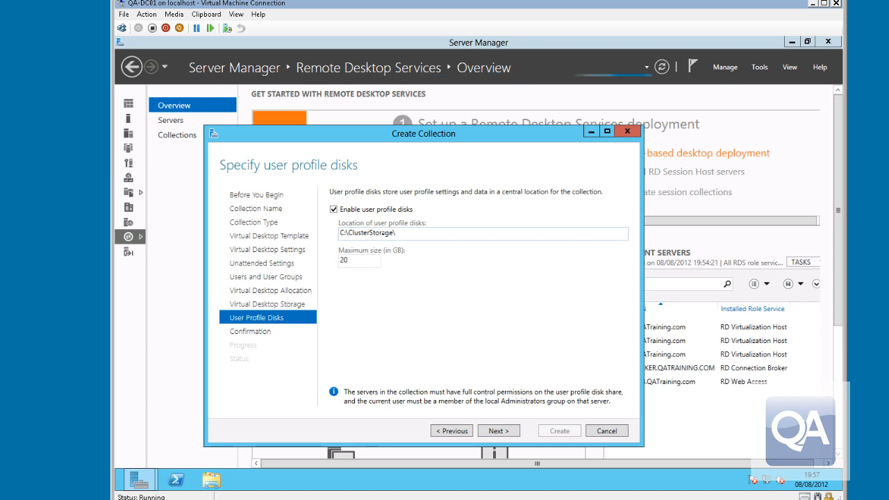
pyautogui.write('CSV-')
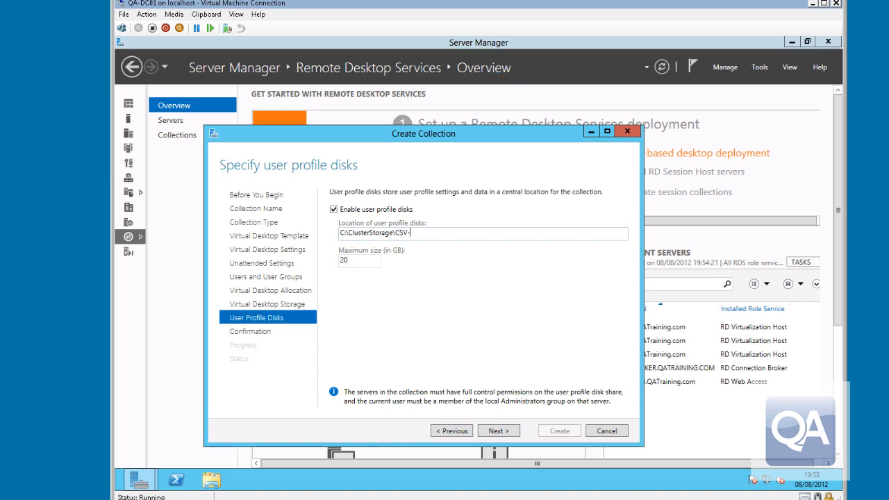
pyautogui.write('01')
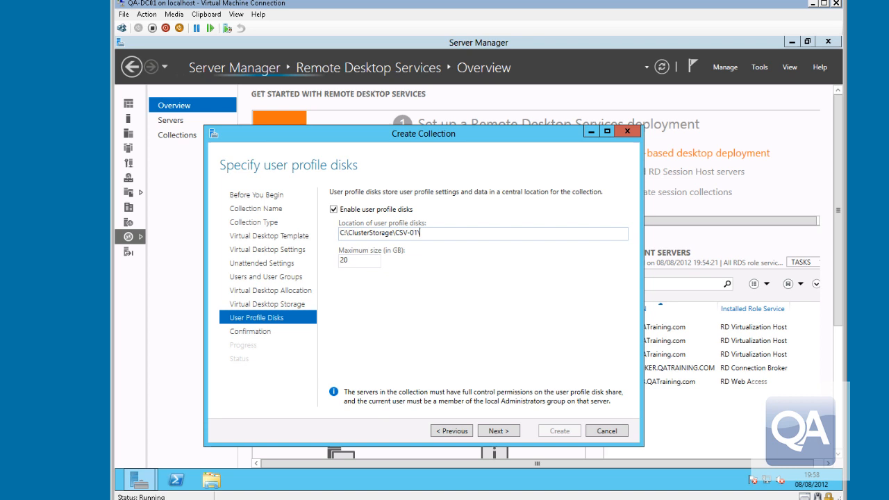
pyautogui.write('\\U')
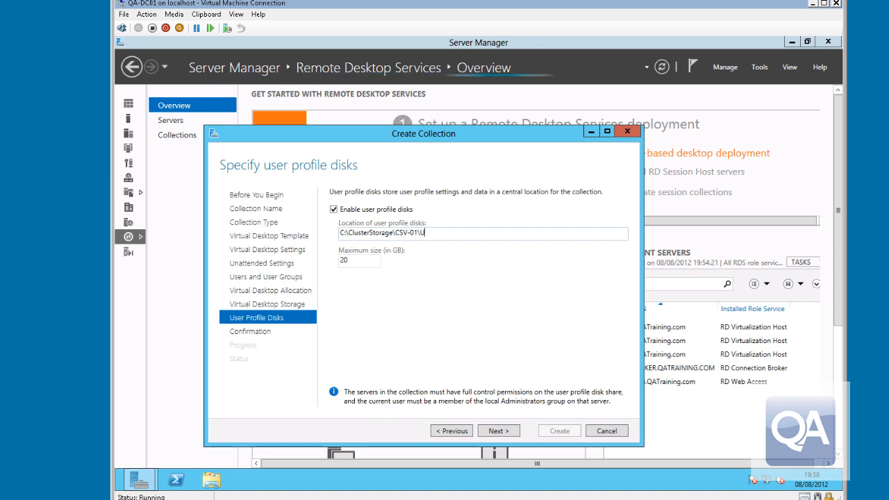
pyautogui.write('PStorag')
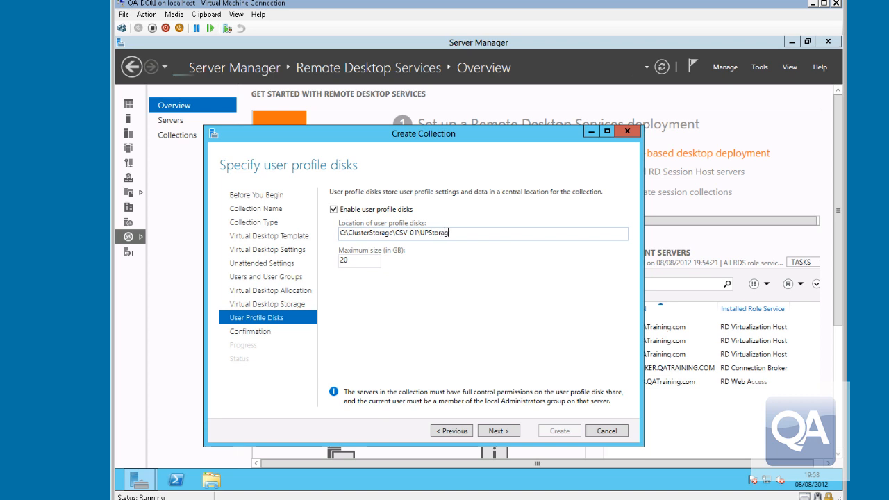
pyautogui.moveTo(484, 292)
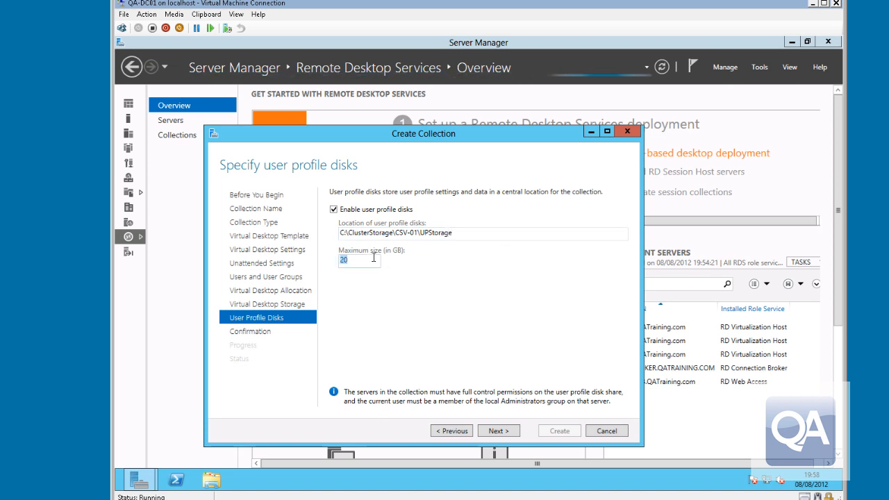
pyautogui.write('0')
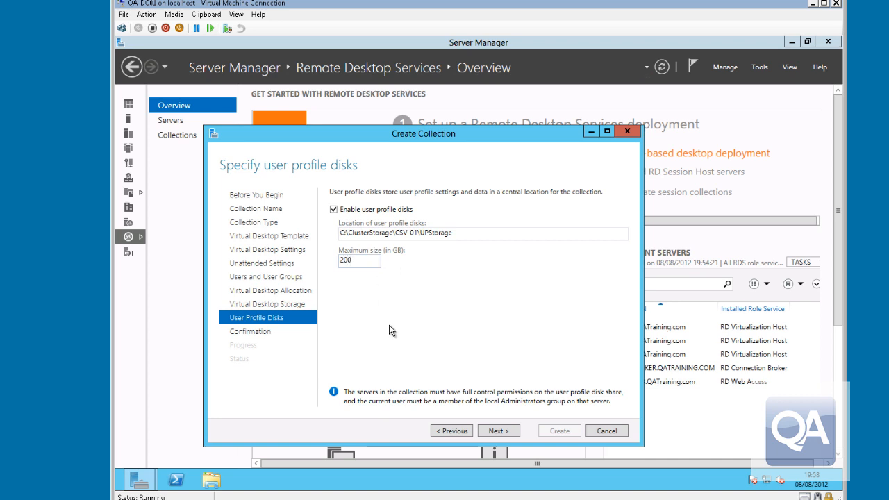
pyautogui.moveTo(467, 331)
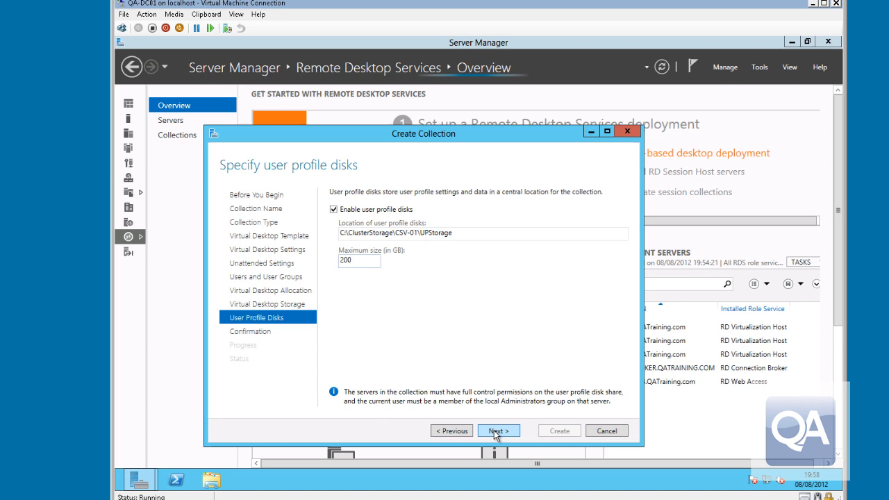
pyautogui.click(499, 430)
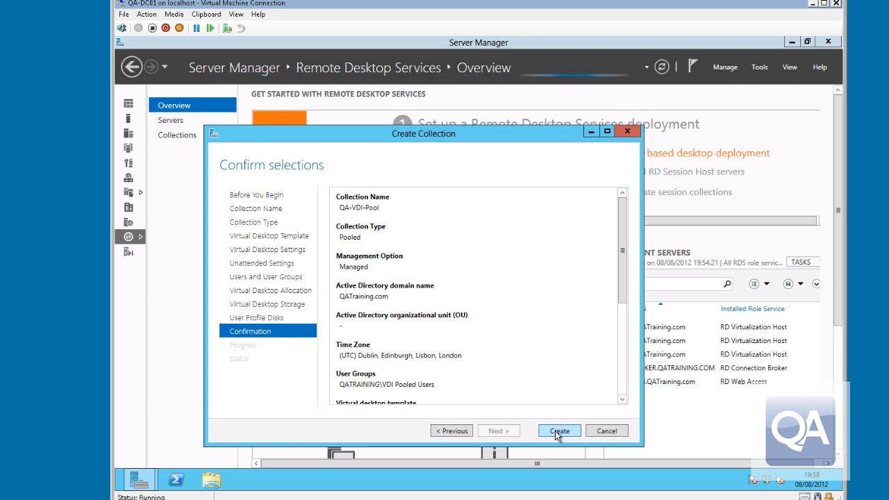
# - Create the QA-VDI-Pool collection and close the wizard while desktops are still building
pyautogui.click(558, 431)
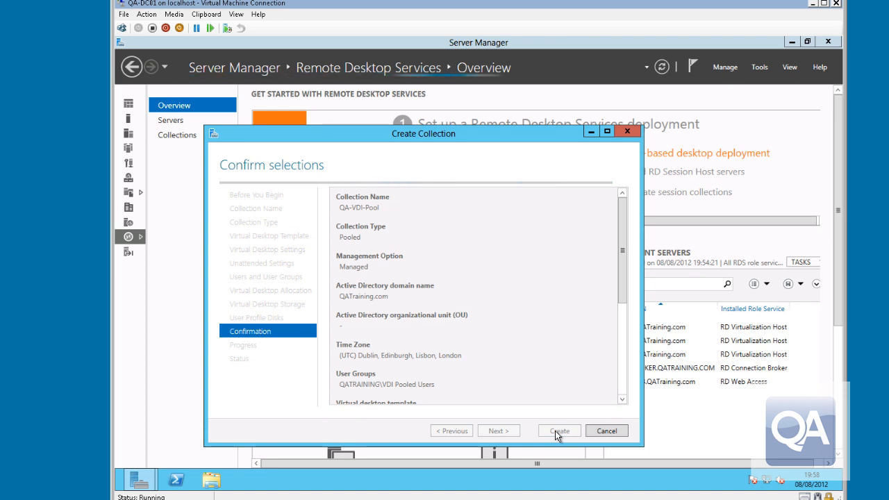
pyautogui.click(559, 431)
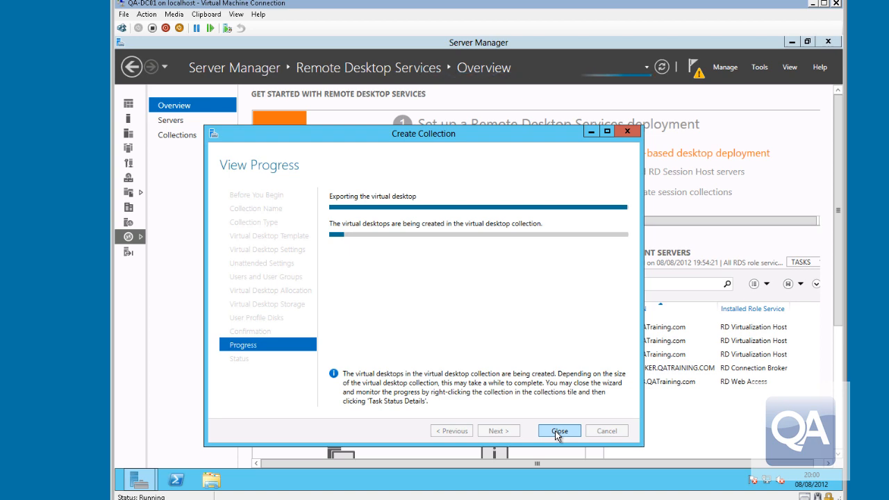
pyautogui.click(558, 430)
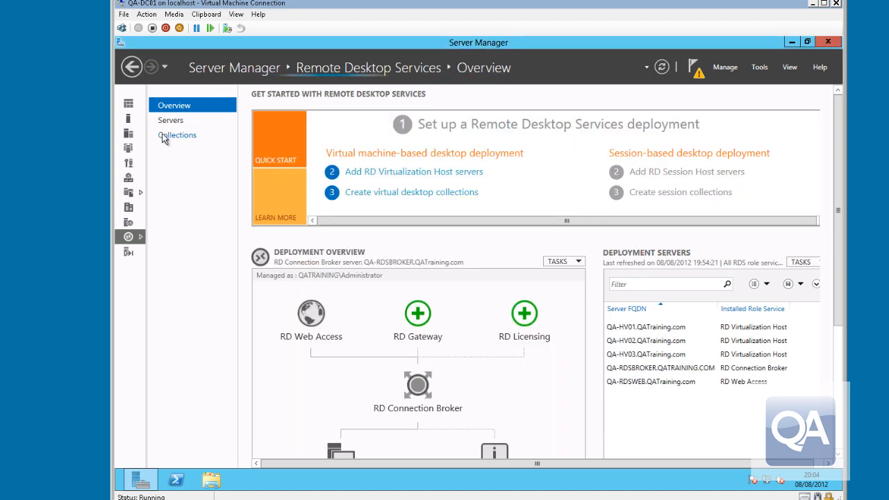
# - Go to Collections and bring up Task Status Details for QA-VDI-Pool
pyautogui.click(178, 135)
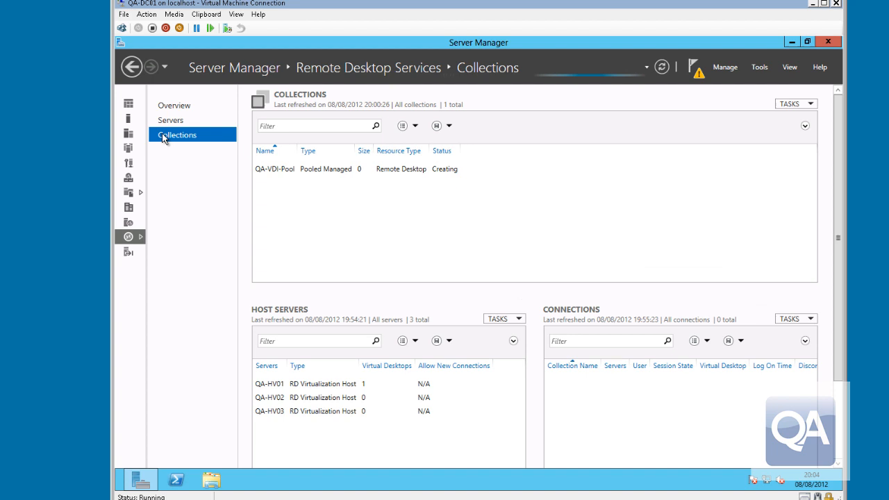
pyautogui.moveTo(322, 181)
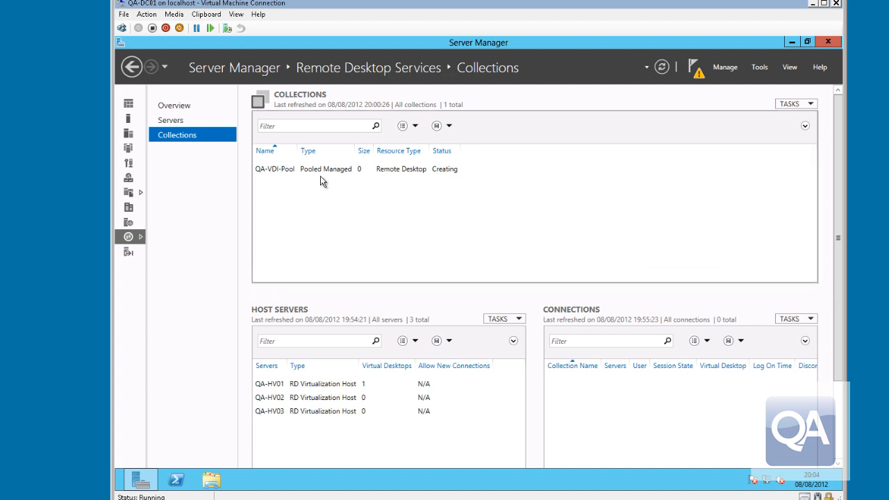
pyautogui.rightClick(323, 169)
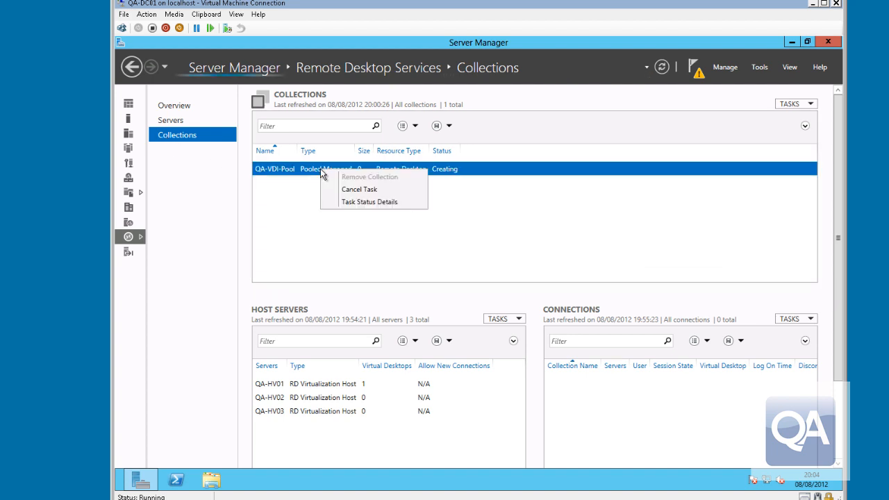
pyautogui.moveTo(369, 202)
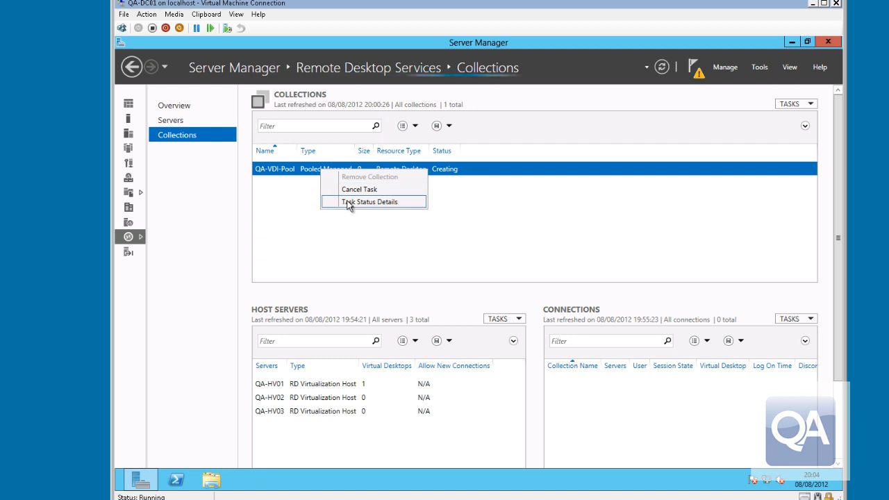
pyautogui.click(369, 201)
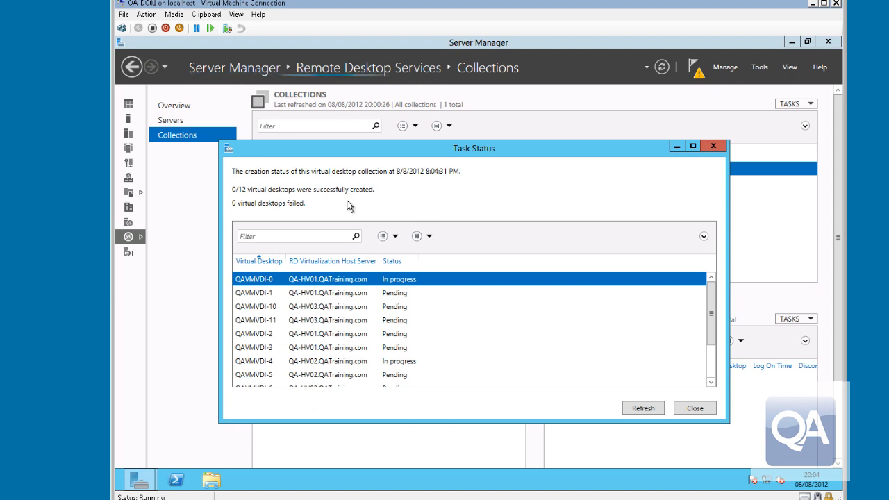
pyautogui.moveTo(613, 422)
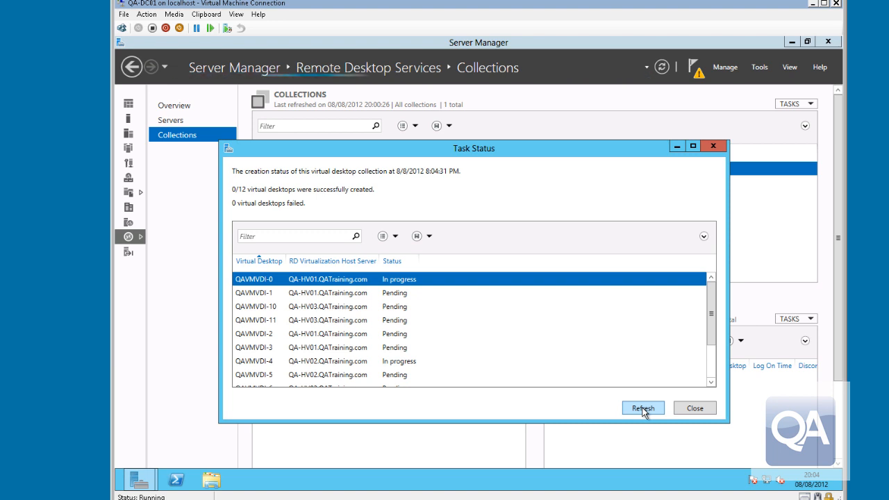
# - Refresh the task status showing 0 of 12 virtual desktops created, none failed
pyautogui.click(642, 408)
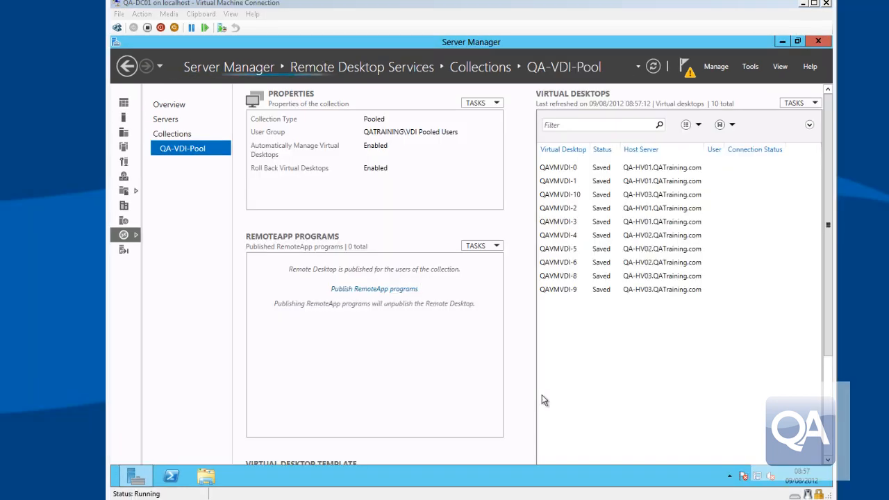
pyautogui.moveTo(647, 181)
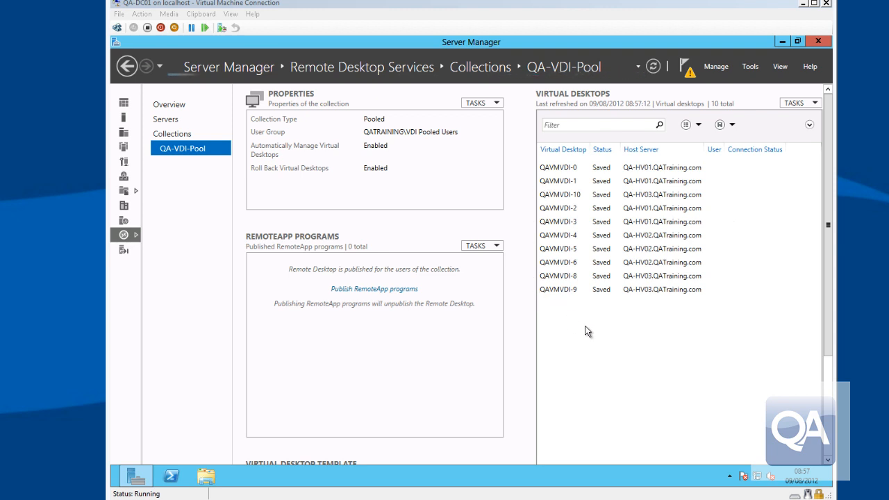
pyautogui.moveTo(165, 209)
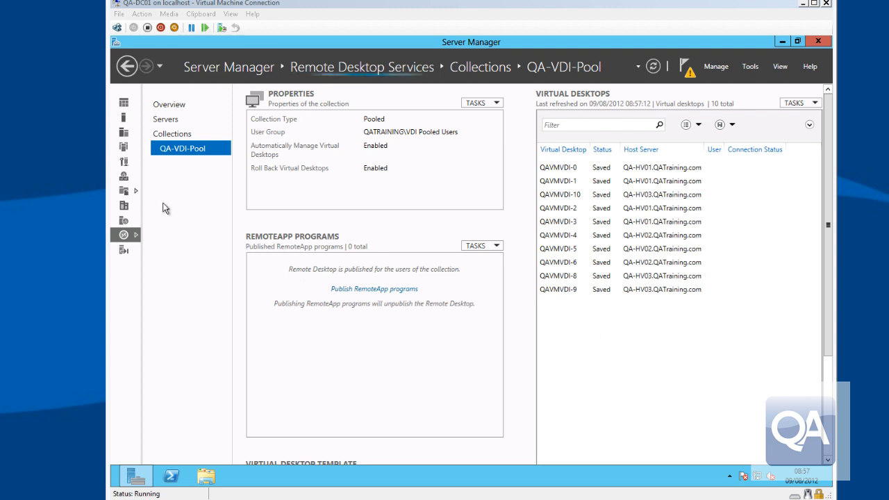
pyautogui.moveTo(131, 111)
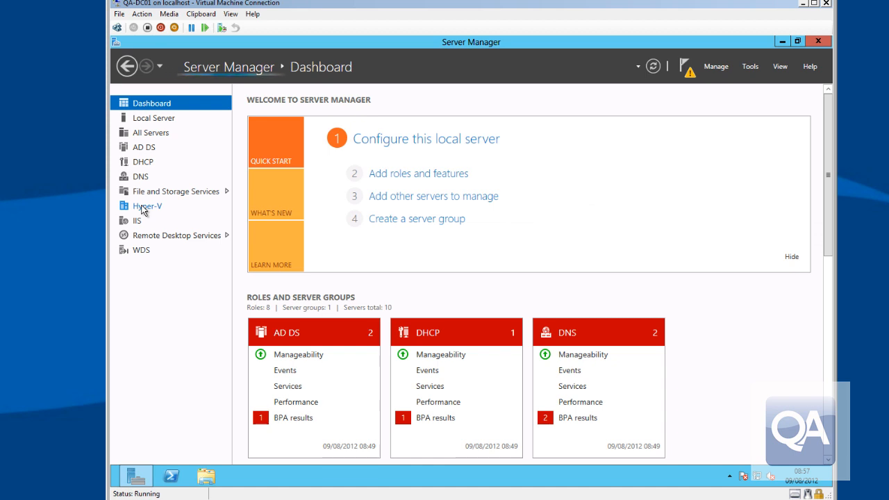
# - Show the Hyper-V page listing QA-HV01 to QA-HV03 and QA-VDI-Cluster online
pyautogui.click(147, 206)
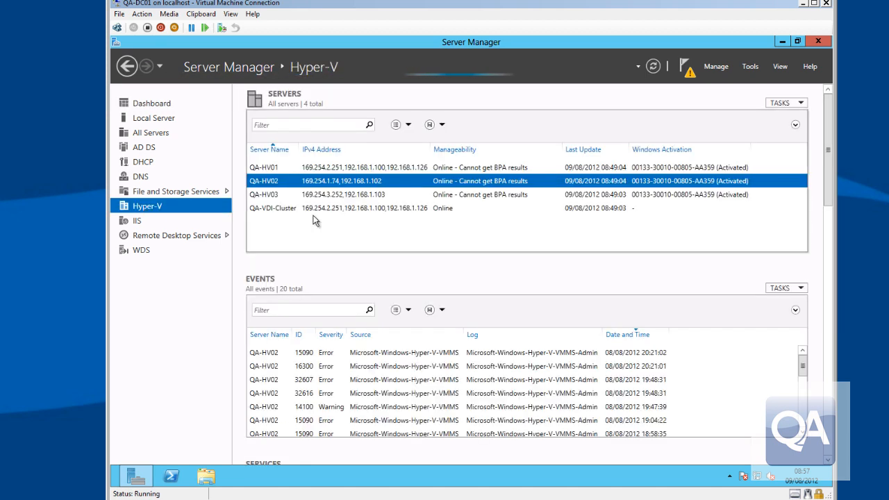
# - In Hyper-V Manager review the QAVMVDI desktops on QA-HV01, QA-HV02 and QA-HV03, including QAVMVDI-8's rollback snapshot
pyautogui.rightClick(264, 167)
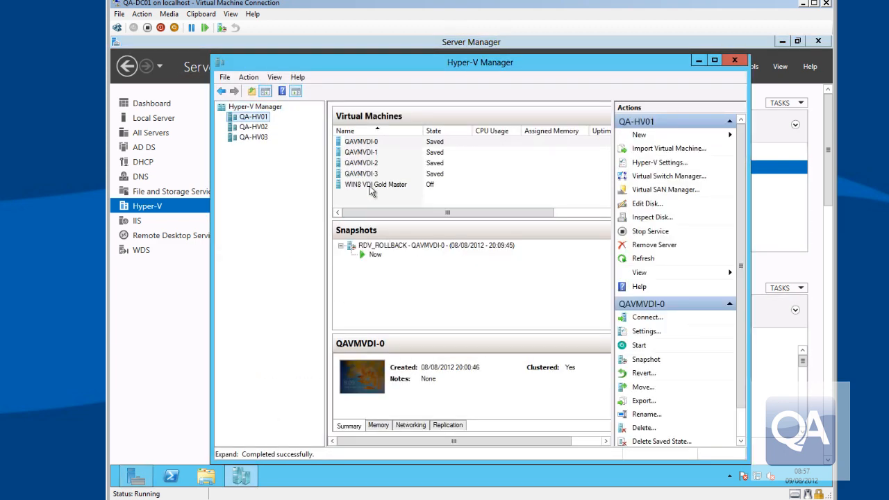
pyautogui.click(253, 117)
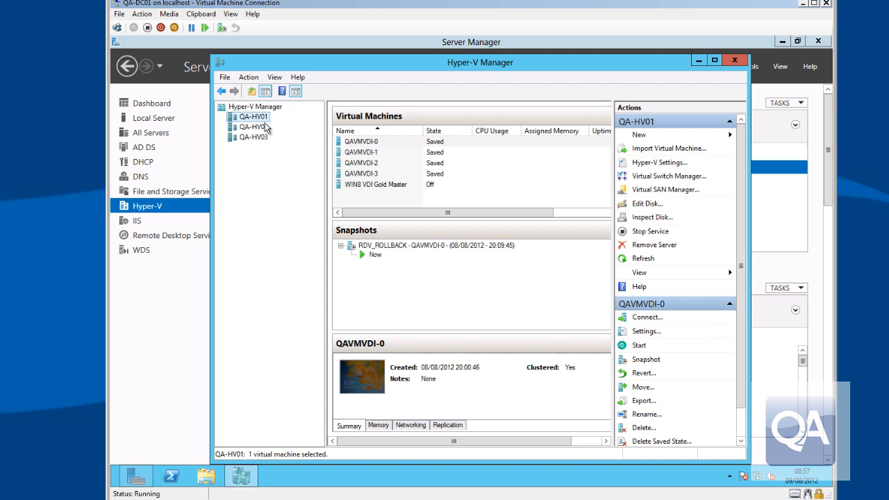
pyautogui.click(253, 126)
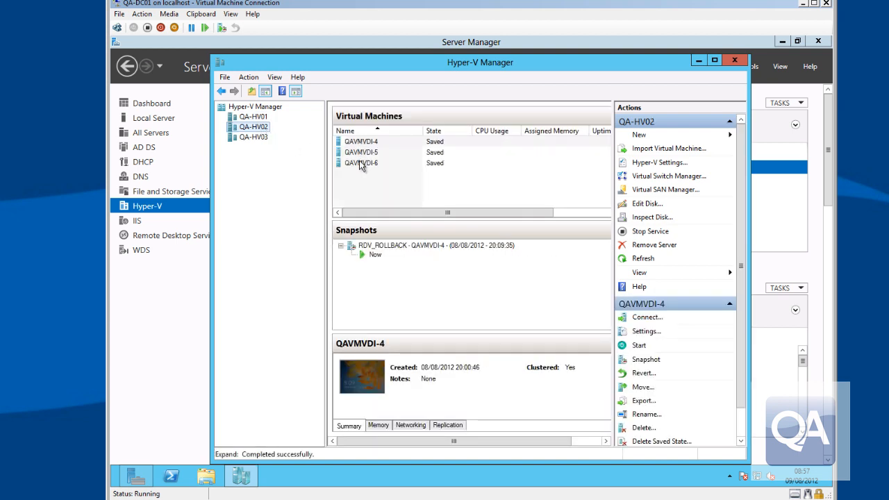
pyautogui.click(253, 137)
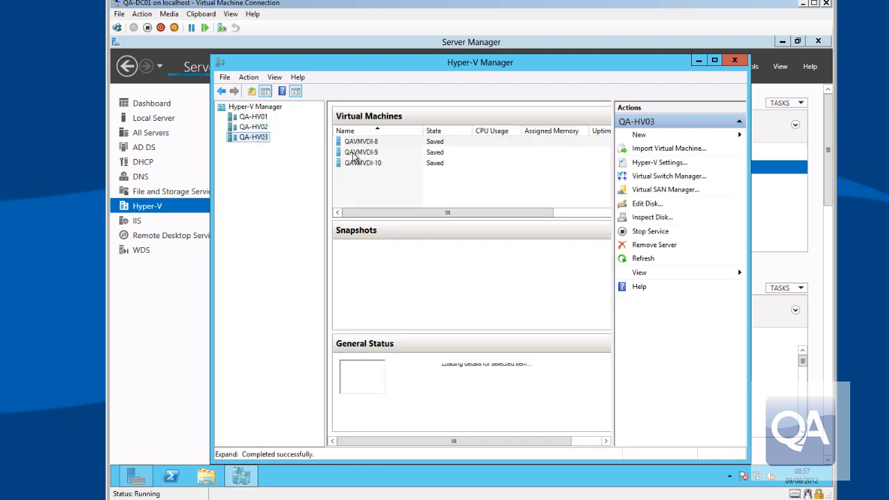
pyautogui.click(361, 142)
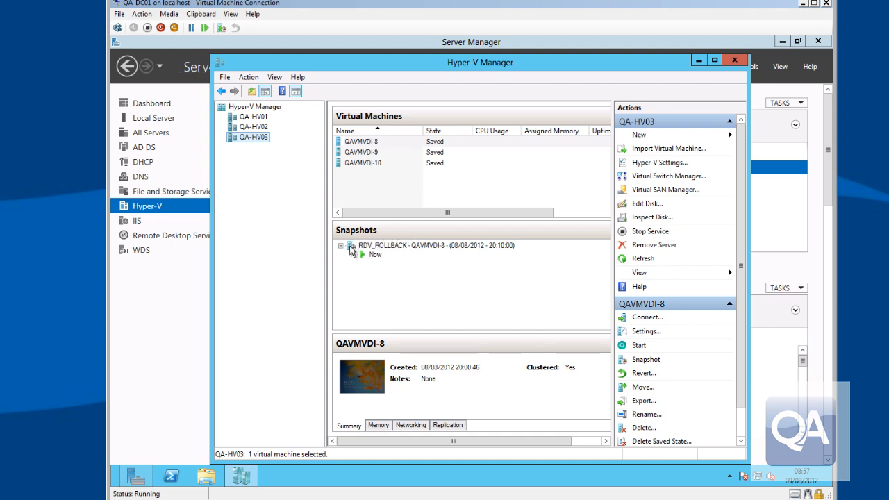
pyautogui.moveTo(487, 237)
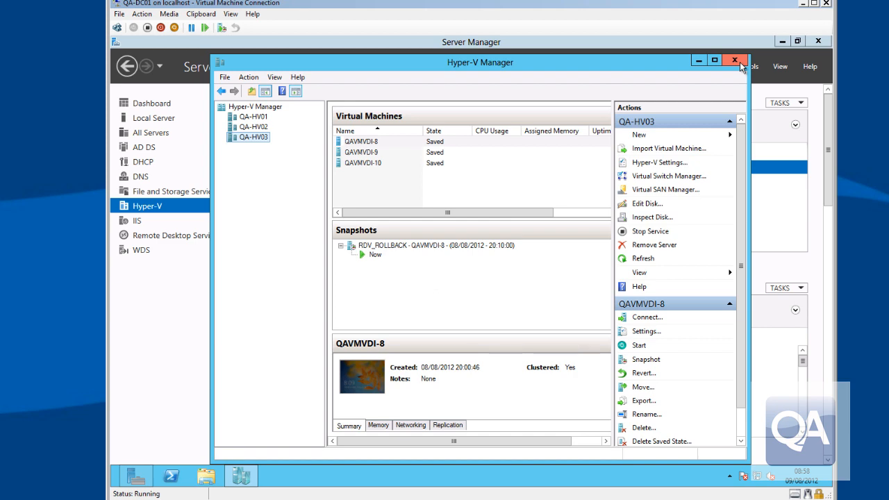
# - Close Hyper-V Manager and return to the Start screen
pyautogui.click(734, 61)
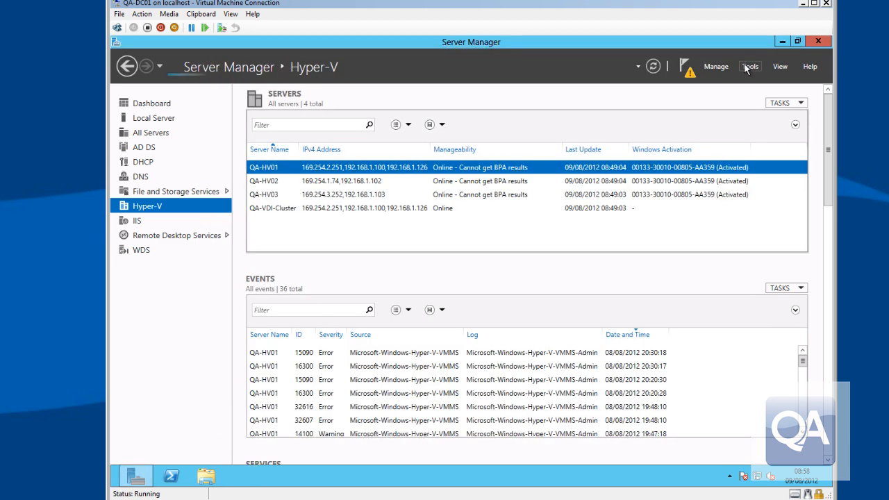
pyautogui.moveTo(118, 486)
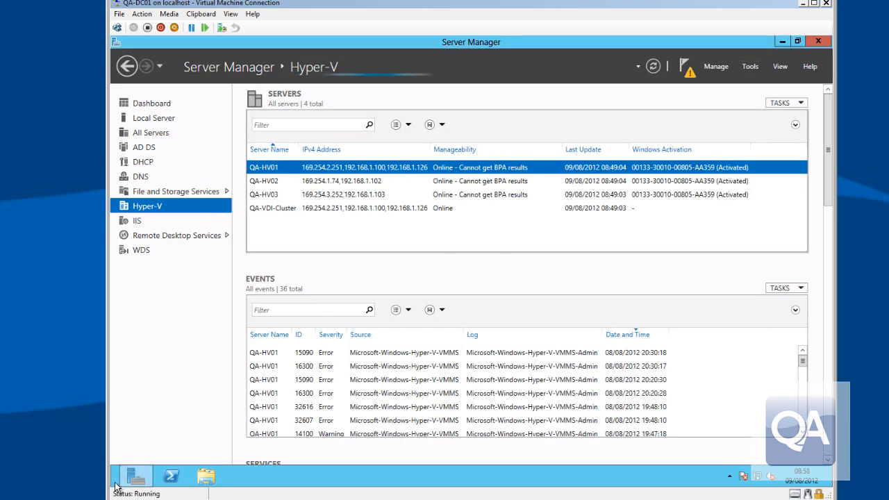
pyautogui.click(136, 475)
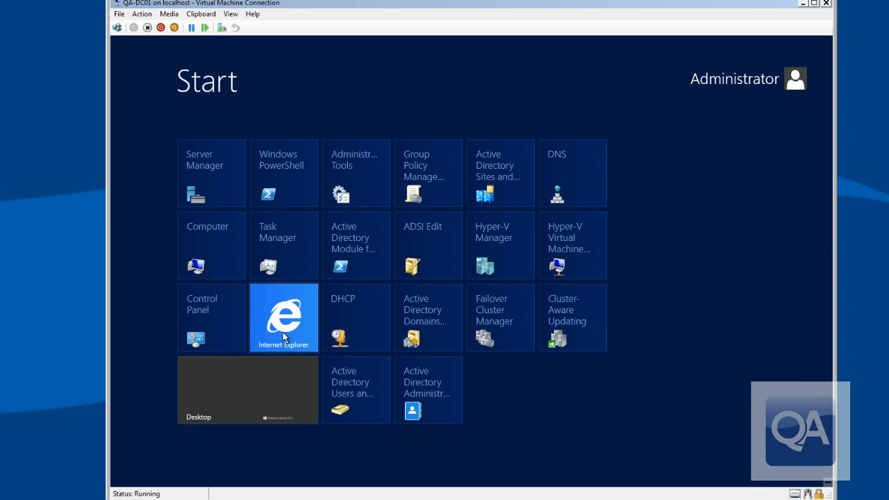
# - Sign in to RD Web Access as qatraining\vdiuser2 and connect to the QA-VDI-Pool desktop
pyautogui.click(284, 318)
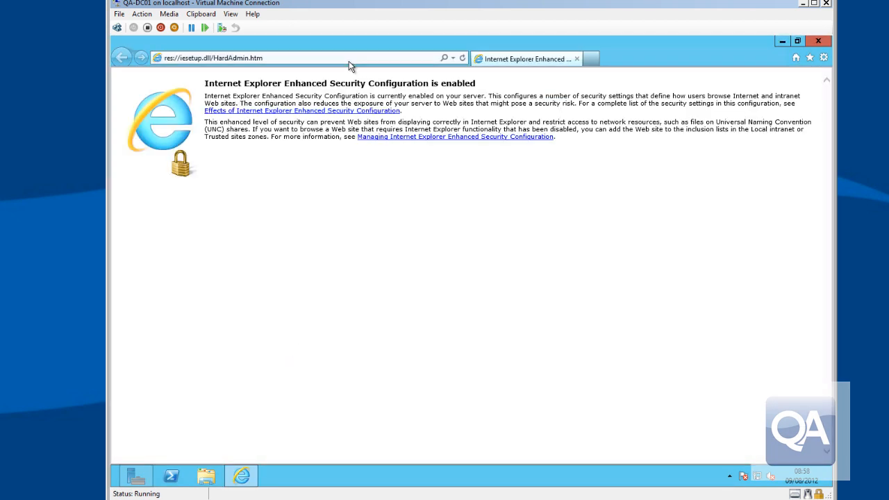
pyautogui.click(298, 58)
pyautogui.write('http://qa-rdsweb.qatraining.com/rdweb')
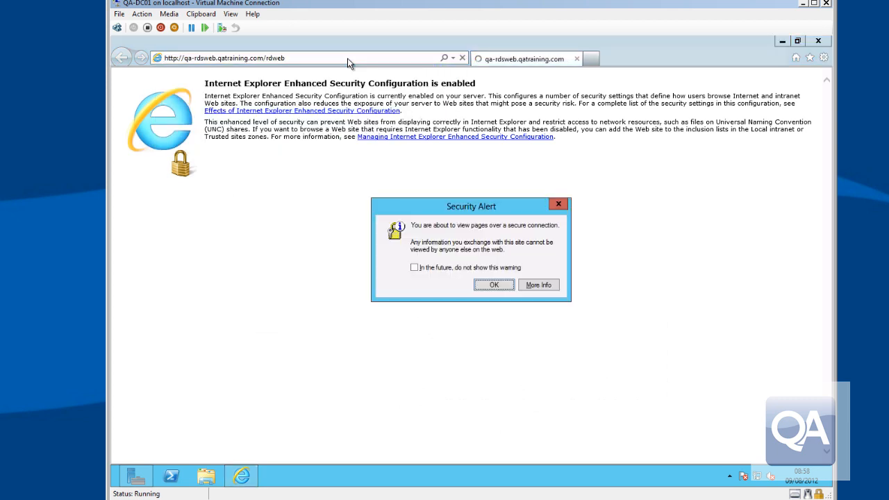
pyautogui.click(495, 285)
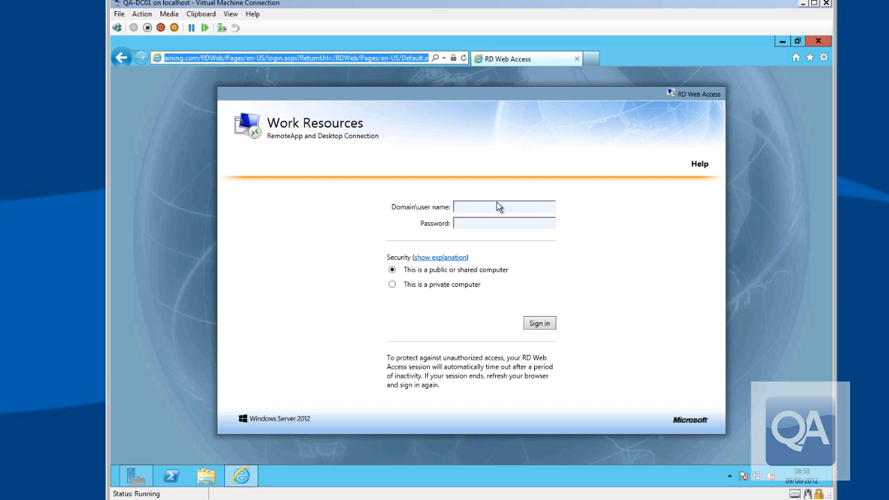
pyautogui.click(503, 206)
pyautogui.write('qatraining\\vdiuser2')
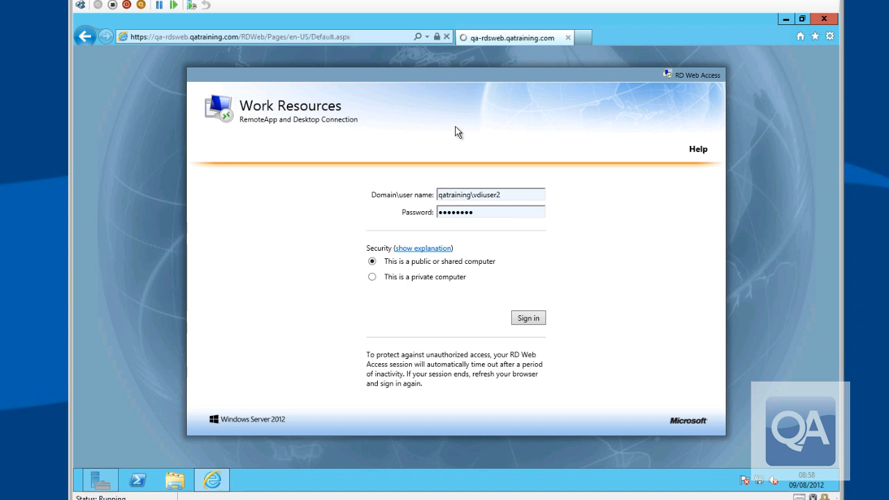
pyautogui.click(528, 316)
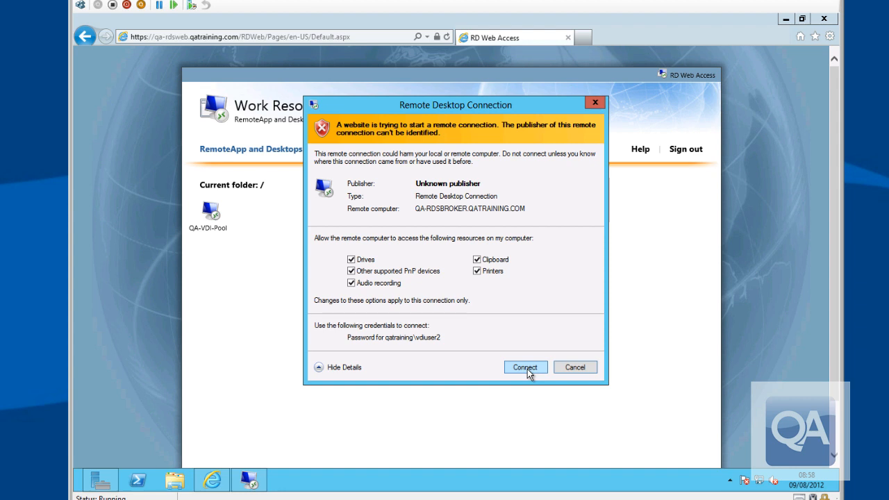
pyautogui.click(526, 367)
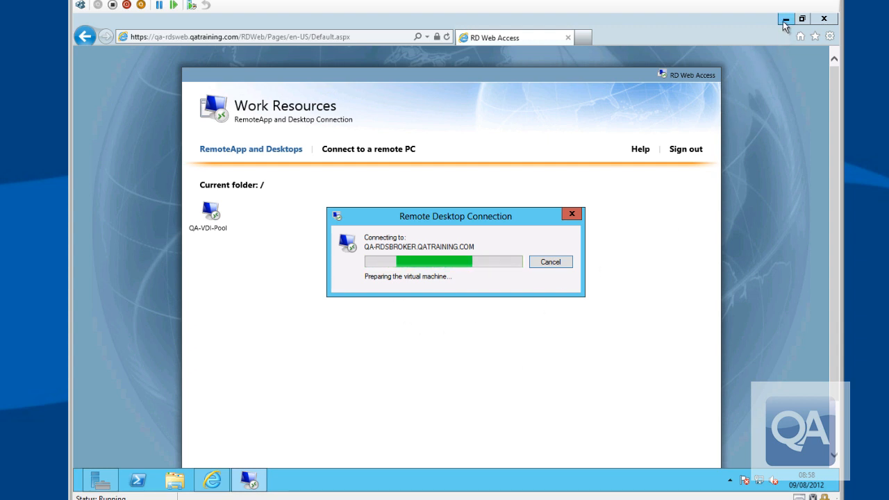
# - View the QA-VDI-Pool collection showing QAVMVDI-5 running on QA-HV02
pyautogui.click(787, 20)
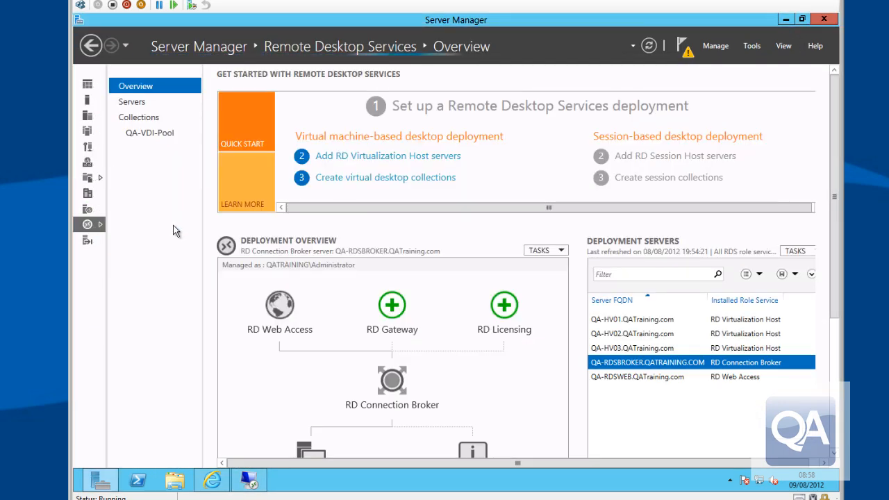
pyautogui.click(150, 133)
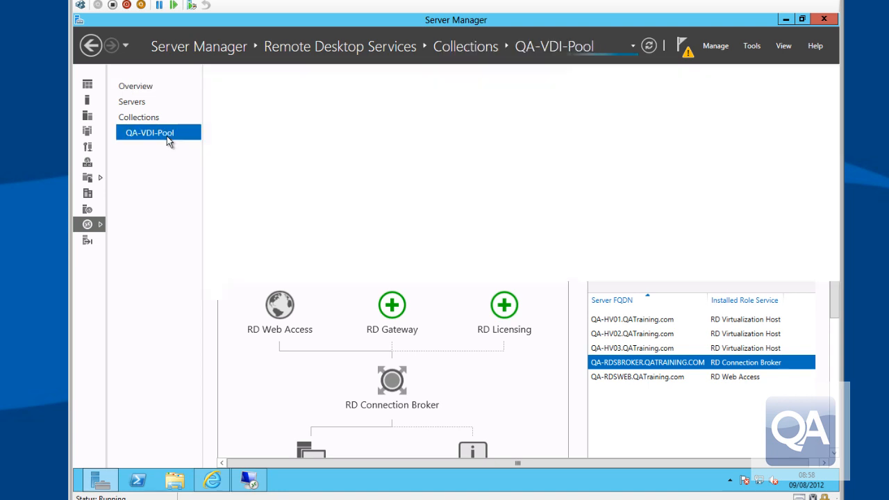
pyautogui.click(803, 85)
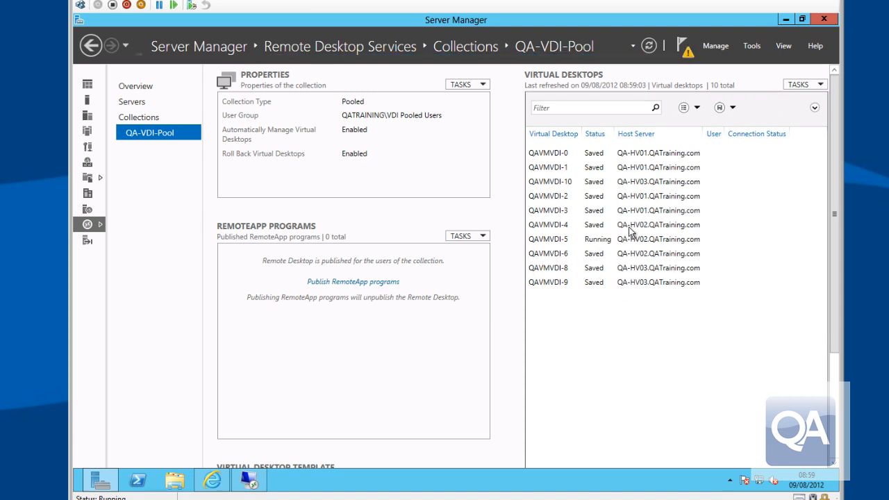
pyautogui.moveTo(450, 370)
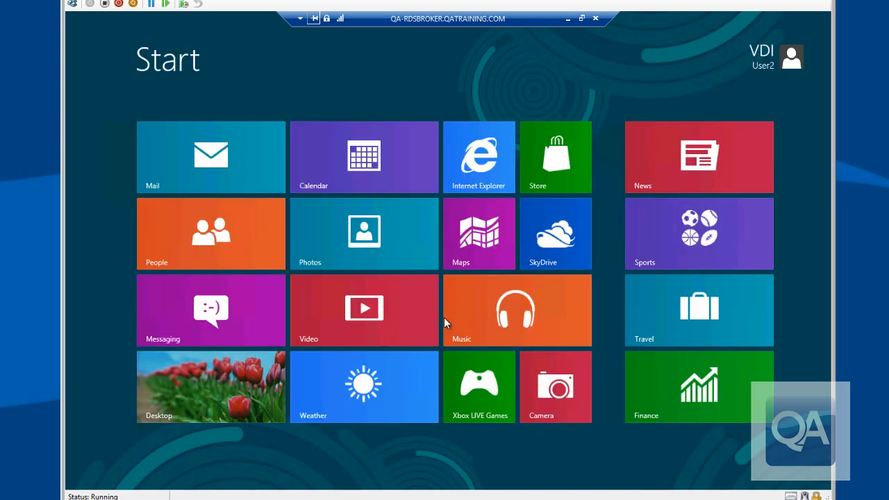
# - Reach the pooled Windows 8 Start screen in the remote session, then return to Server Manager
pyautogui.click(478, 156)
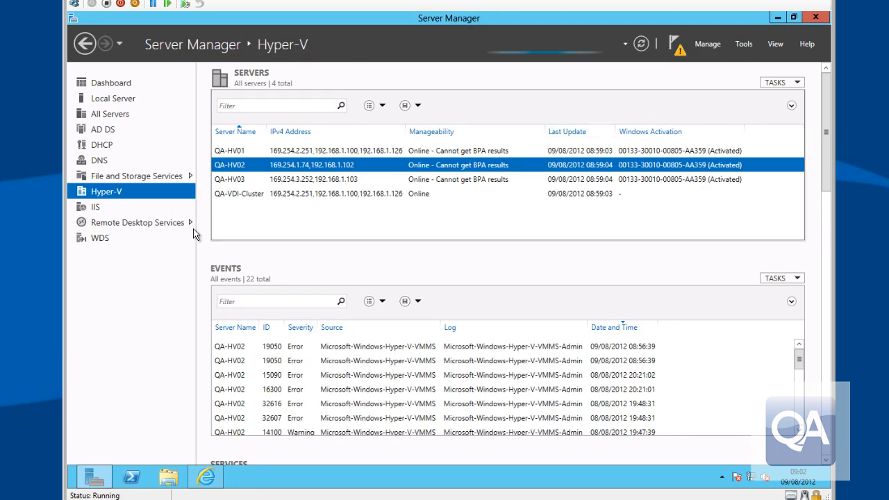
# - Return to the QA-VDI-Pool collection via Remote Desktop Services to check its ten desktops
pyautogui.click(139, 222)
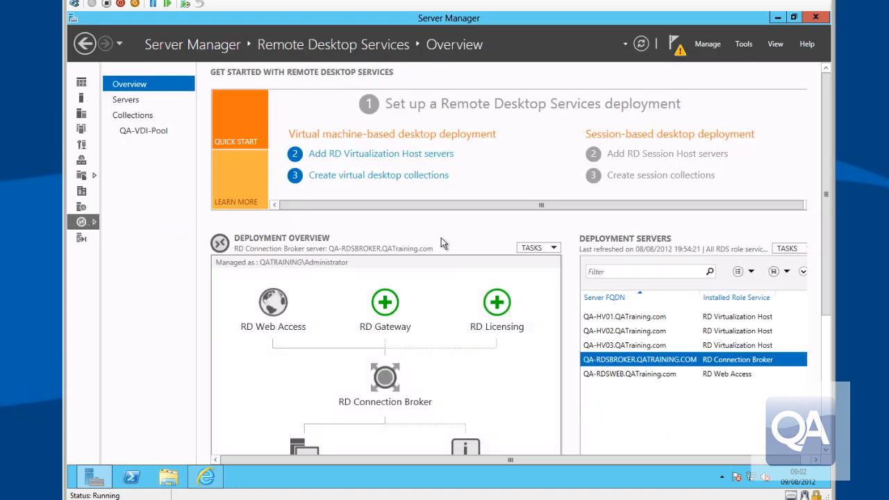
pyautogui.click(144, 130)
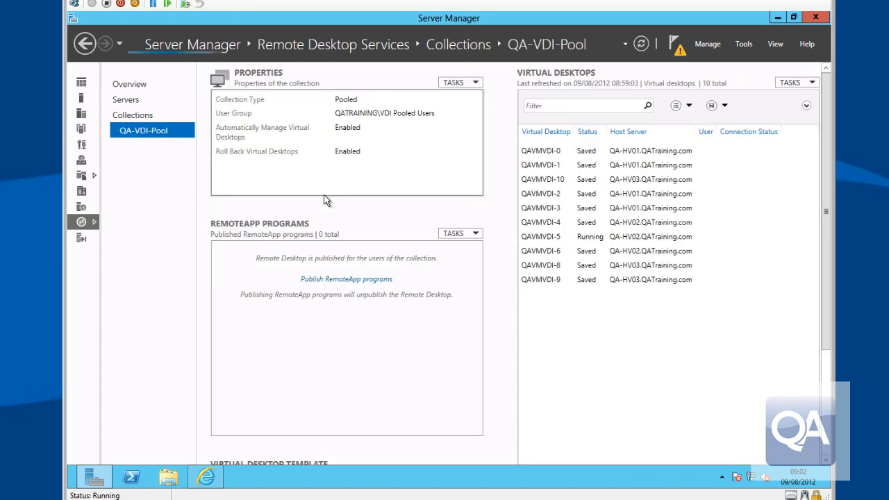